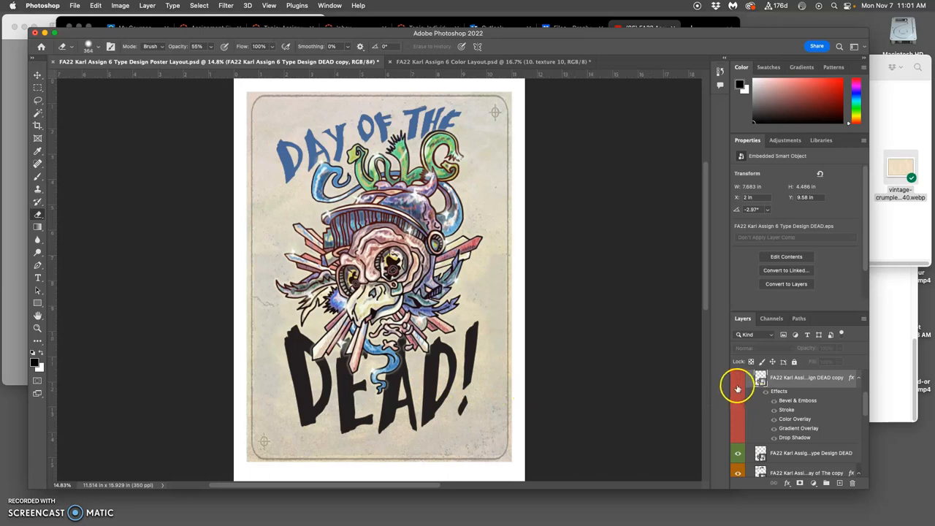
# Make the DEAD copy layer visible so the textured pink DEAD lettering shows
pyautogui.click(737, 378)
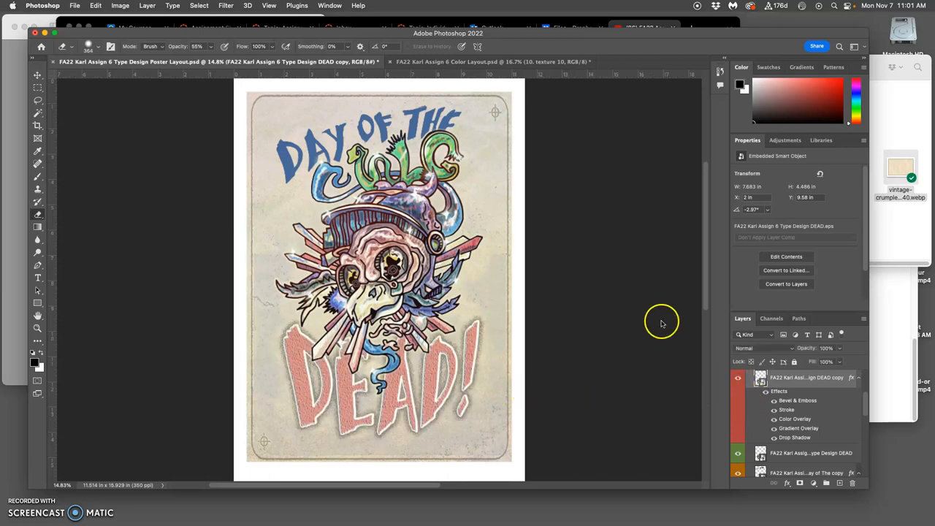
pyautogui.moveTo(673, 432)
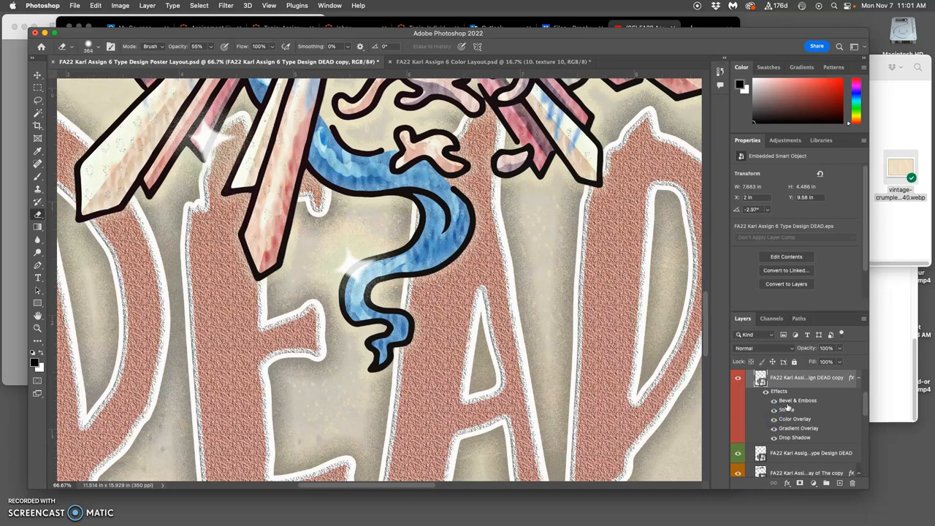
# Set the DEAD copy bevel's highlight opacity to 66% and its shadow to Color Dodge at 28%
pyautogui.doubleClick(798, 400)
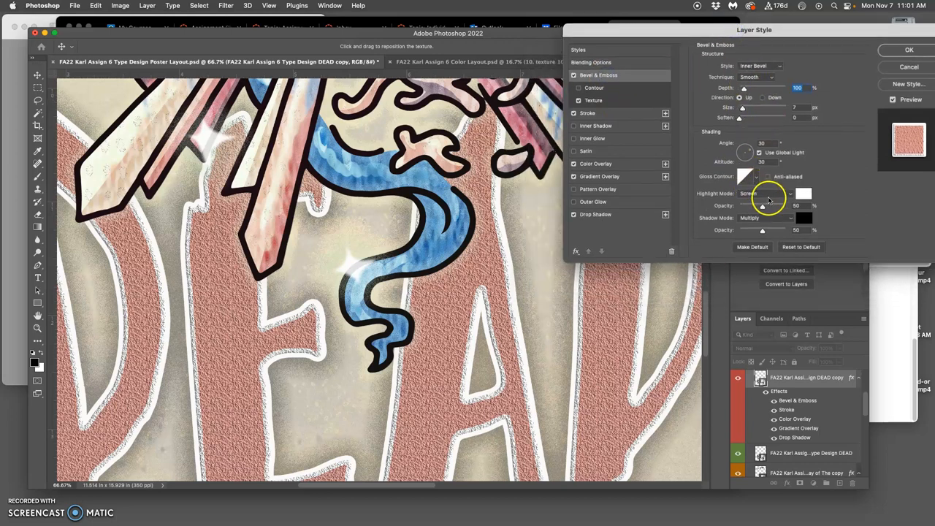
pyautogui.moveTo(762, 207); pyautogui.dragTo(779, 206)
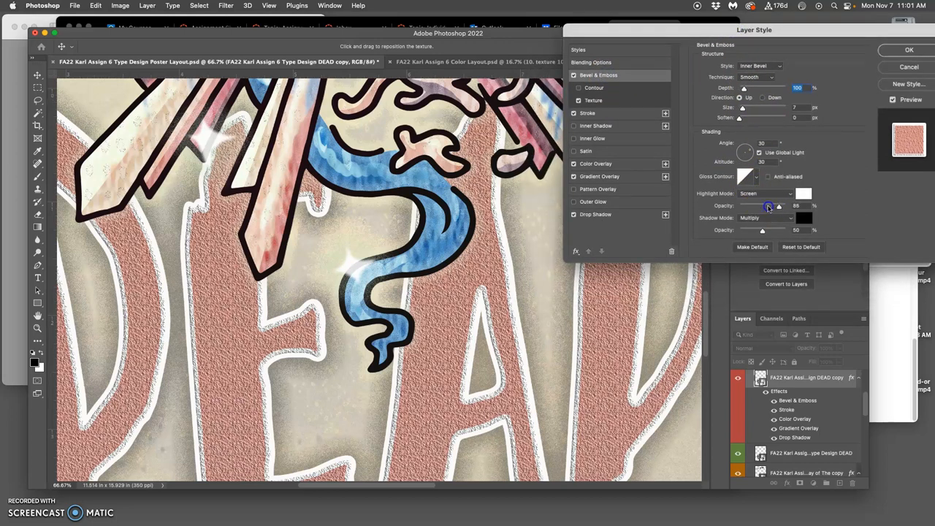
pyautogui.moveTo(779, 206); pyautogui.dragTo(775, 206)
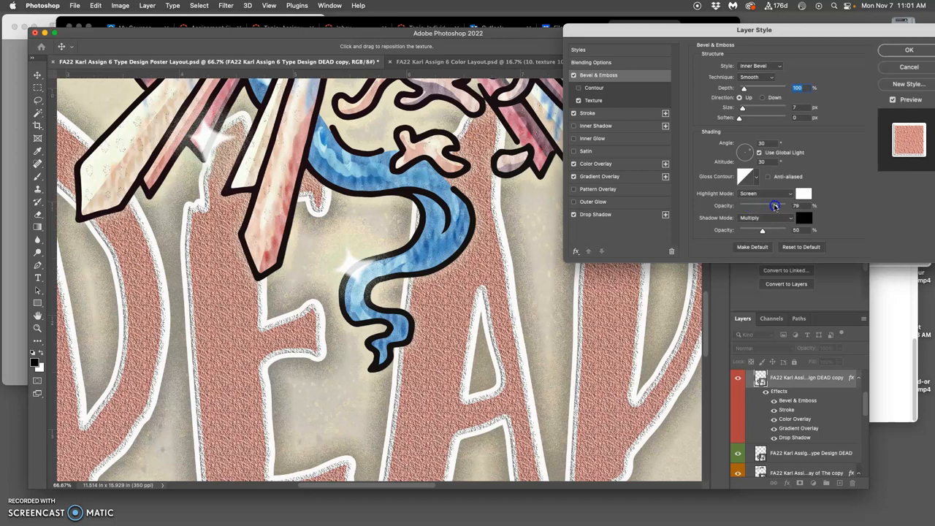
pyautogui.moveTo(771, 205); pyautogui.dragTo(770, 206)
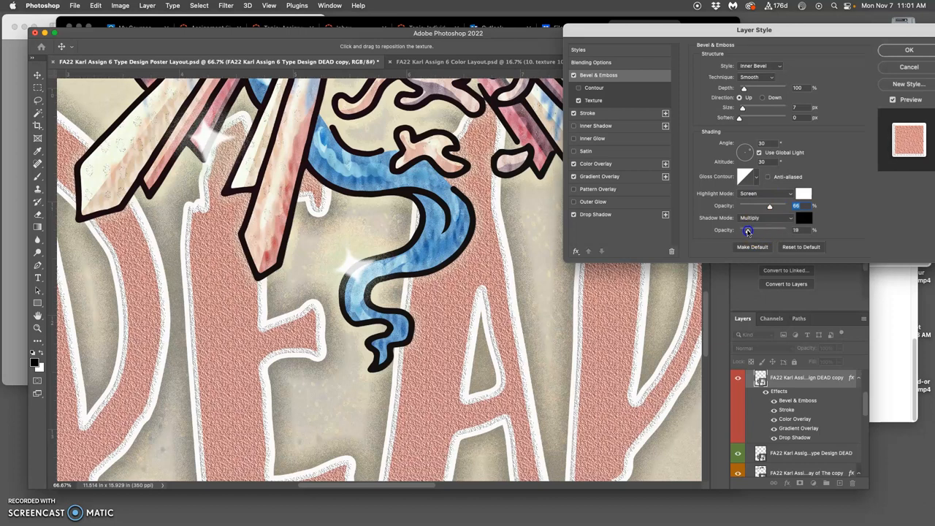
pyautogui.moveTo(748, 230); pyautogui.dragTo(753, 231)
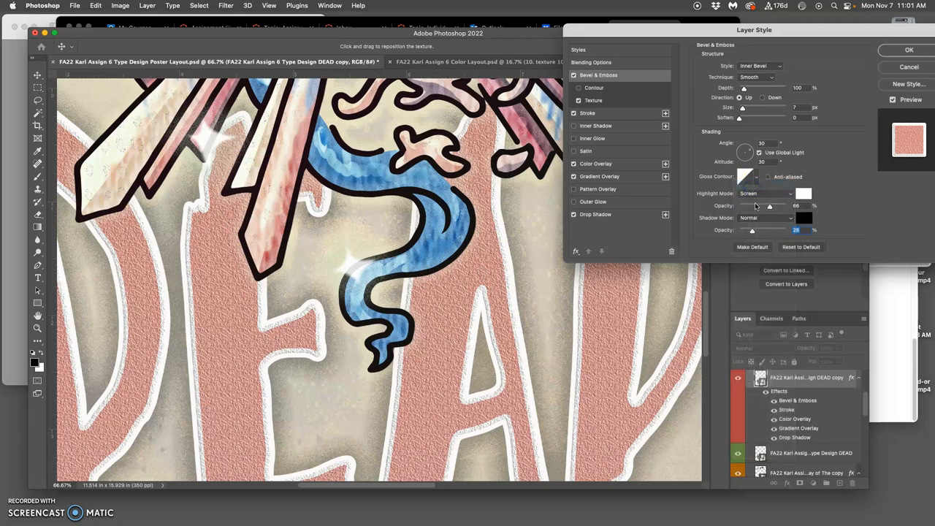
pyautogui.click(765, 218)
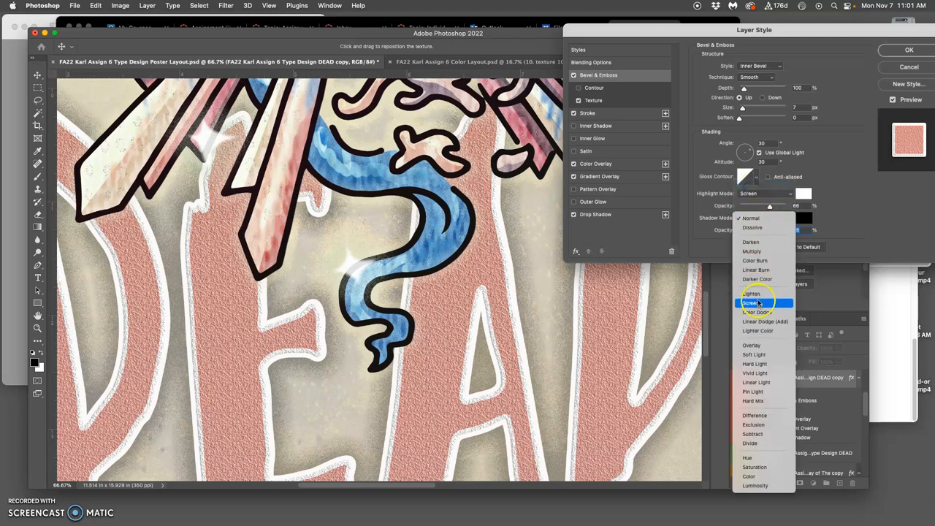
pyautogui.click(760, 312)
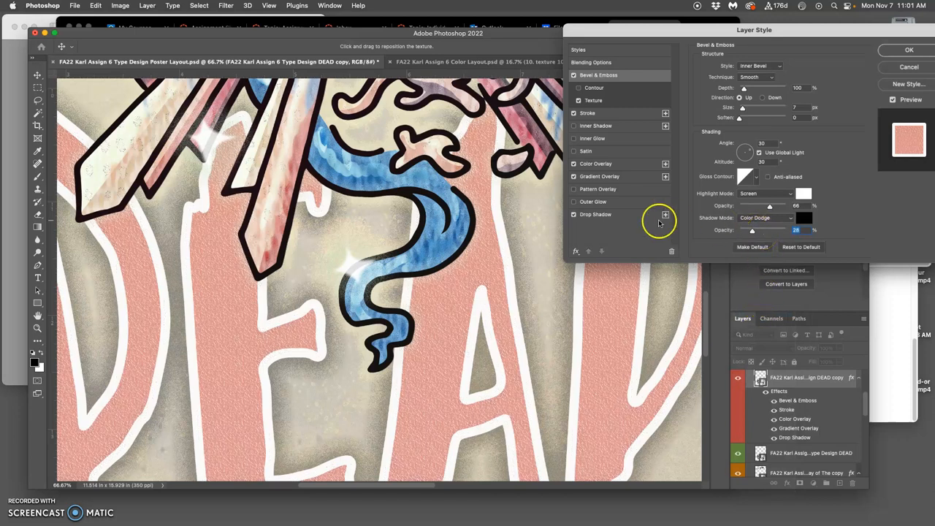
pyautogui.moveTo(553, 234)
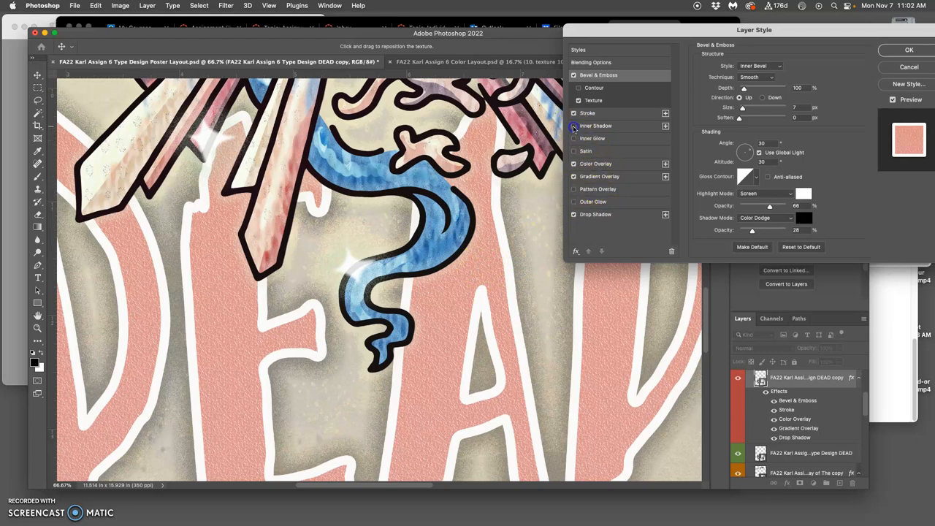
# Enable Inner Shadow with distance 8 px and choke 38%
pyautogui.click(596, 126)
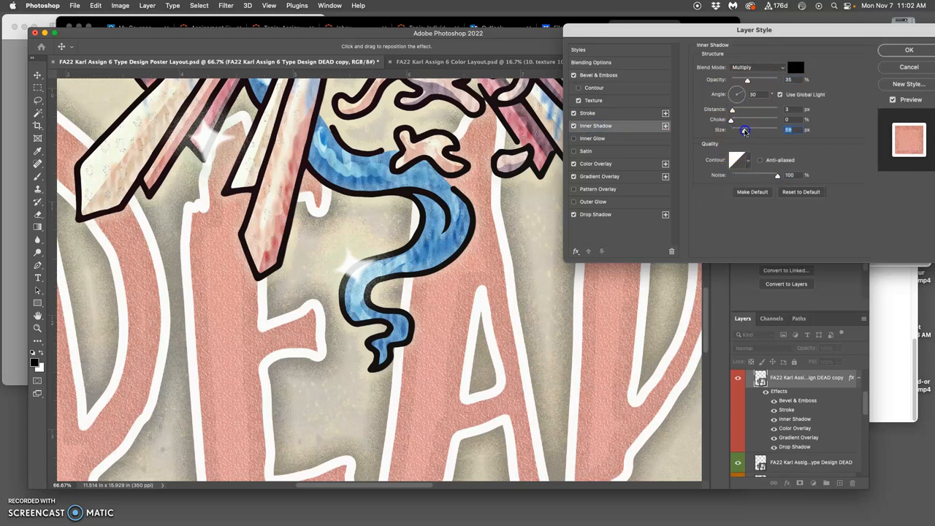
pyautogui.moveTo(746, 129); pyautogui.dragTo(731, 130)
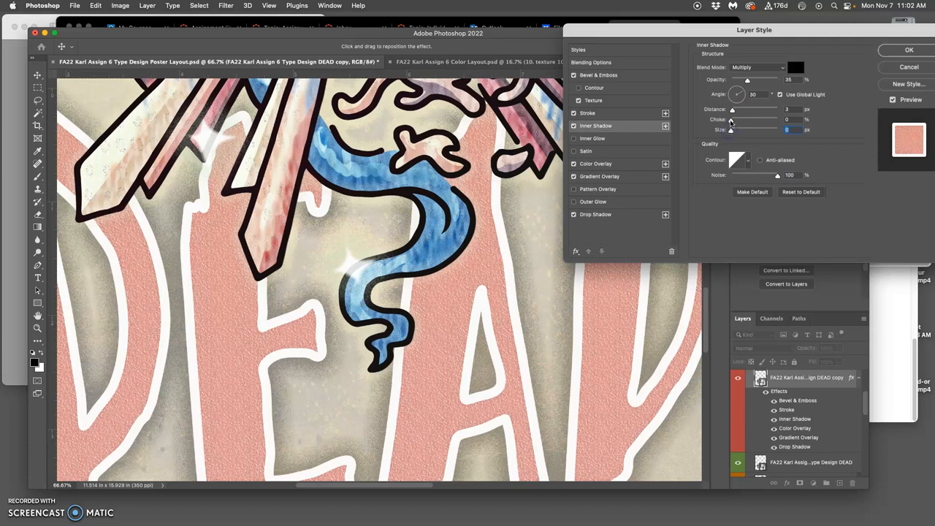
pyautogui.moveTo(733, 109); pyautogui.dragTo(742, 109)
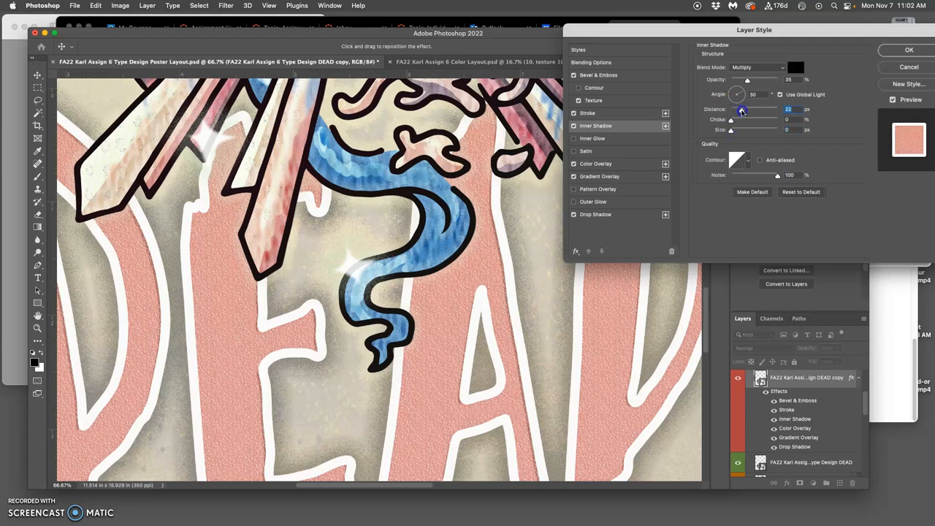
pyautogui.moveTo(742, 109); pyautogui.dragTo(733, 120)
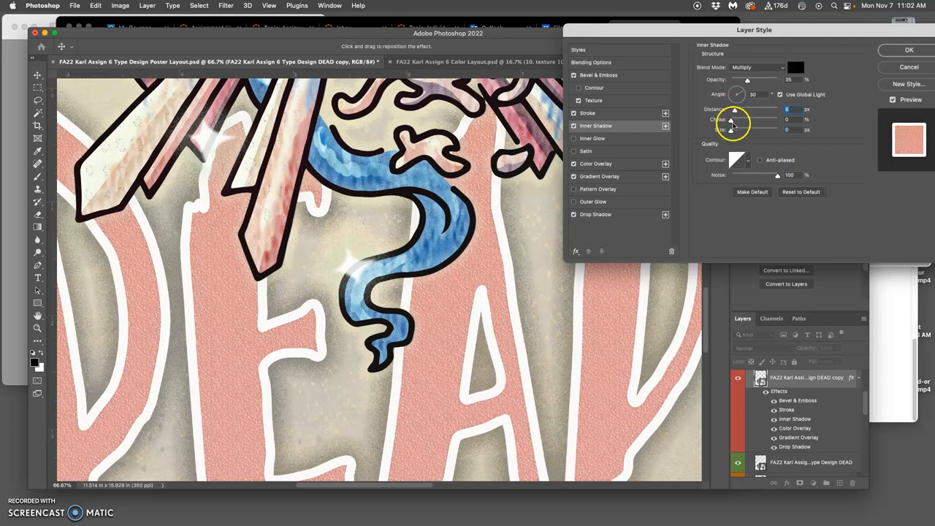
pyautogui.moveTo(735, 121); pyautogui.dragTo(749, 120)
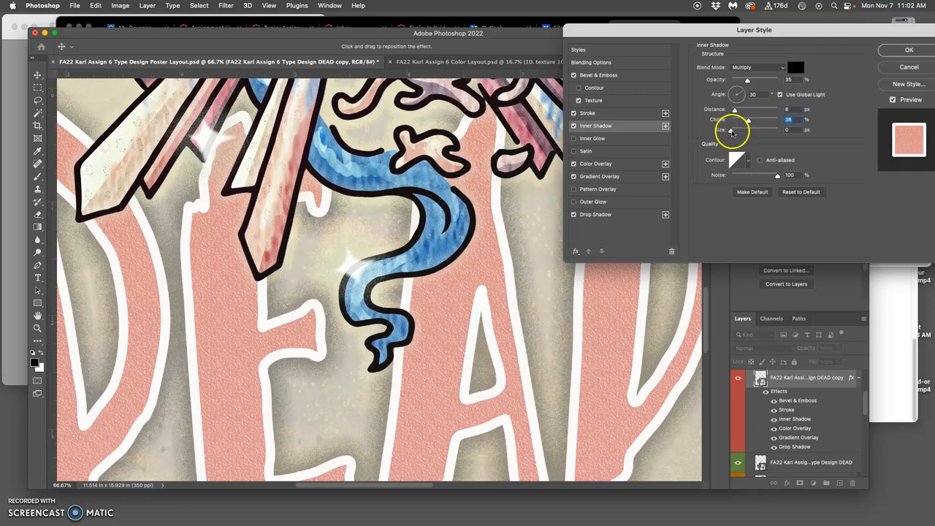
pyautogui.moveTo(735, 130); pyautogui.dragTo(748, 130)
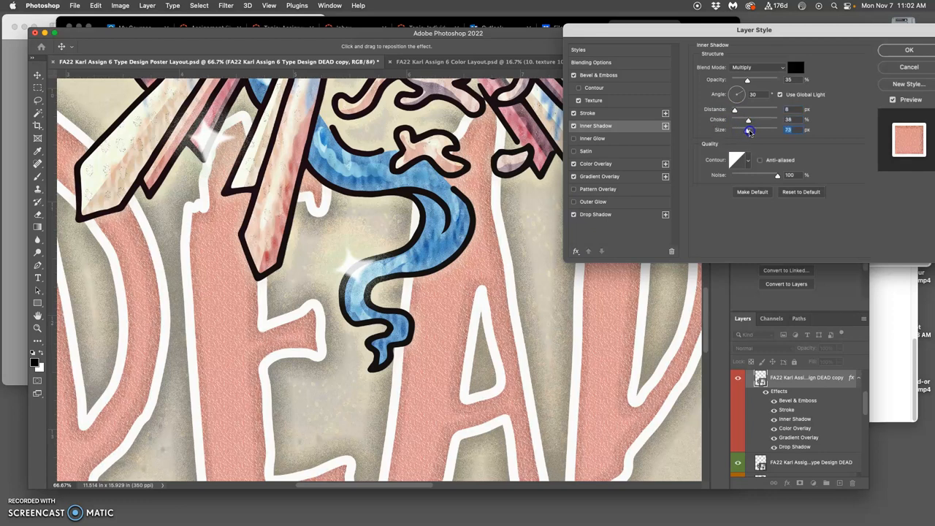
pyautogui.moveTo(748, 130); pyautogui.dragTo(756, 129)
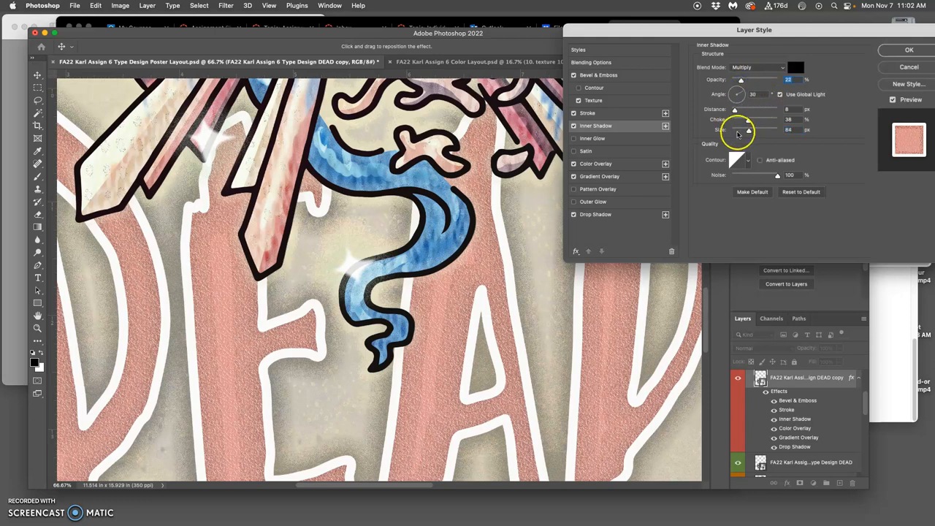
# Make the inner shadow a dark brown Dissolve shadow sized 120 px
pyautogui.click(758, 67)
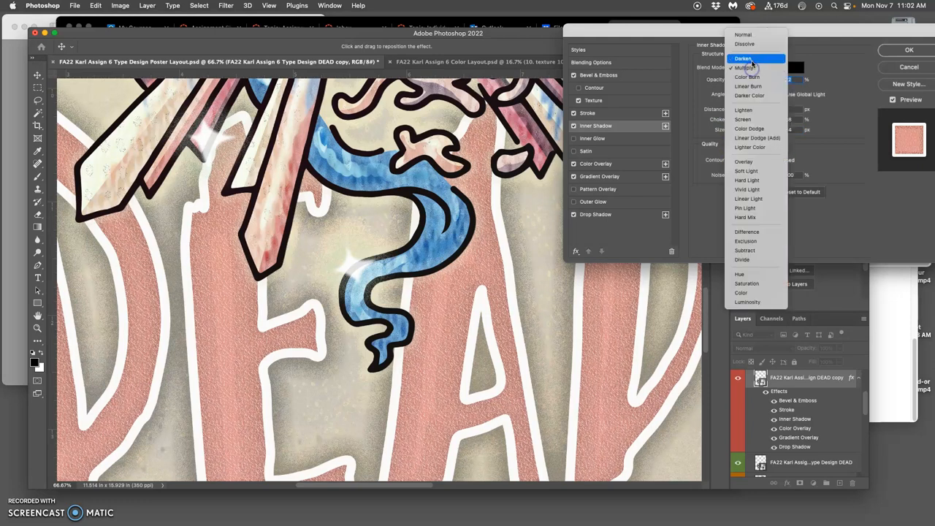
pyautogui.click(744, 44)
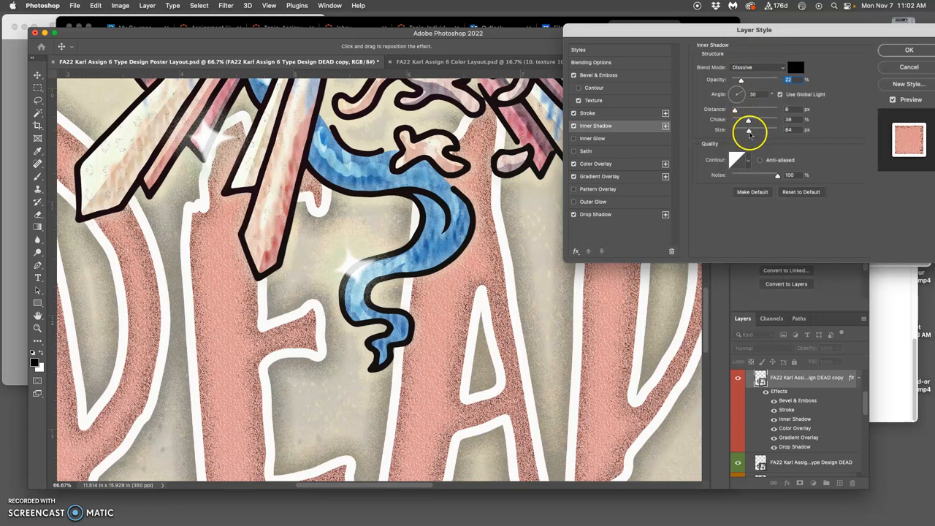
pyautogui.moveTo(749, 129); pyautogui.dragTo(749, 129)
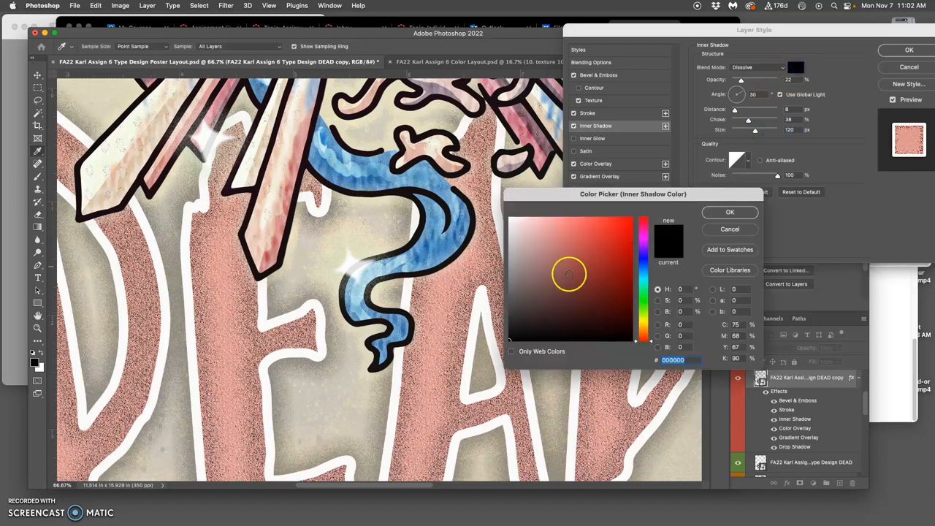
pyautogui.click(641, 327)
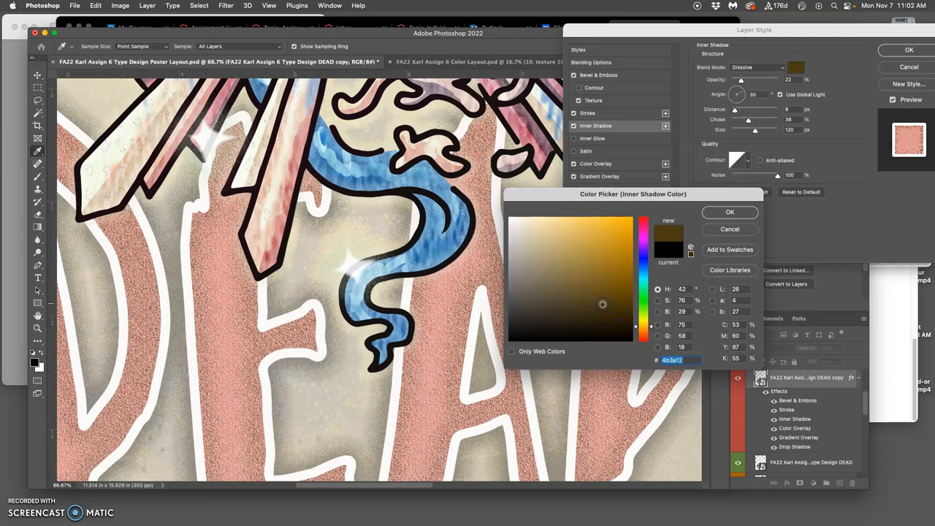
pyautogui.click(657, 221)
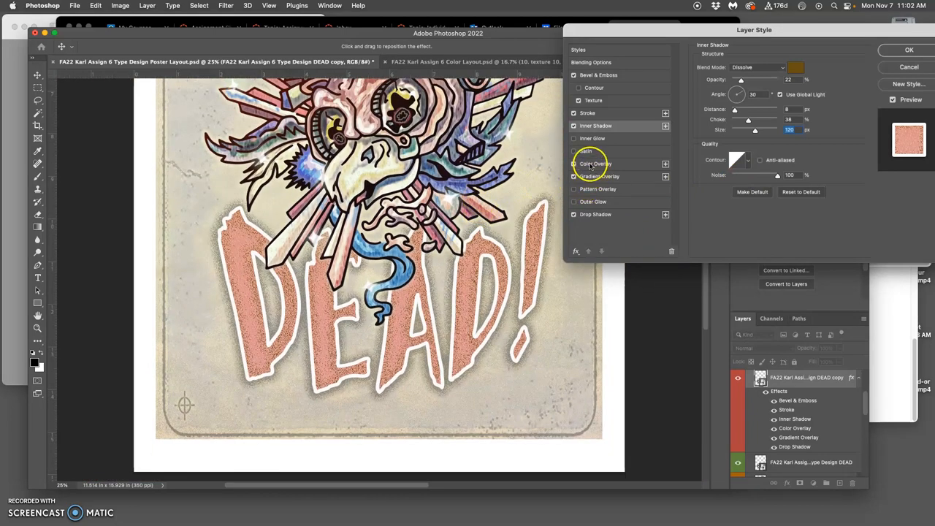
# Toggle the color overlay and recolour the gradient overlay's black stop to pale green
pyautogui.click(575, 164)
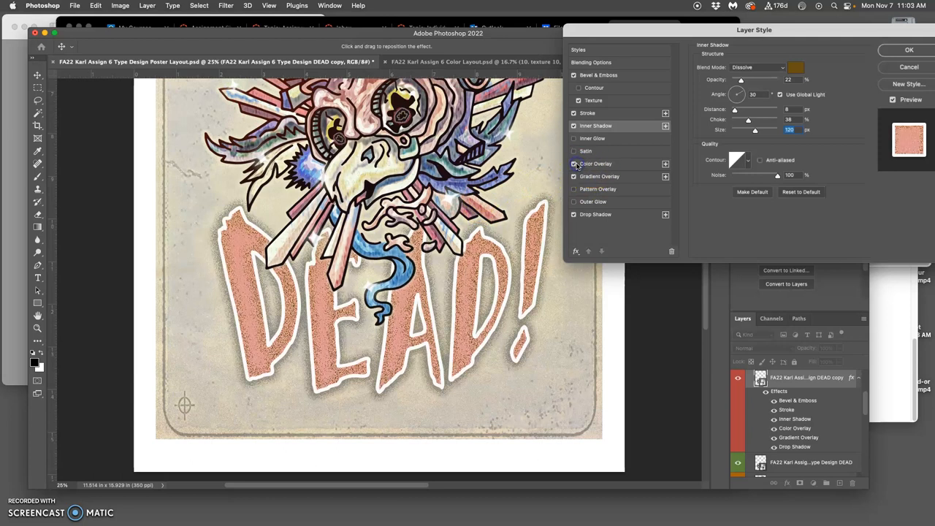
pyautogui.click(599, 176)
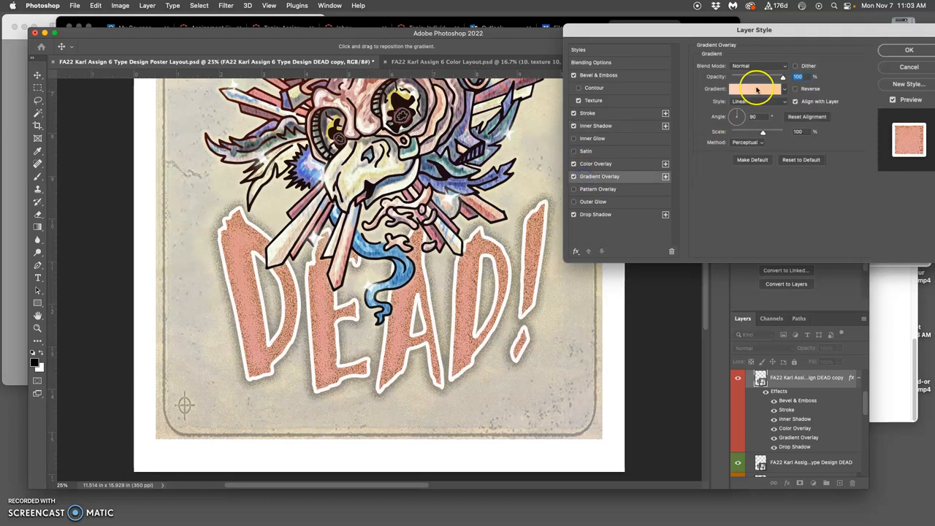
pyautogui.click(756, 88)
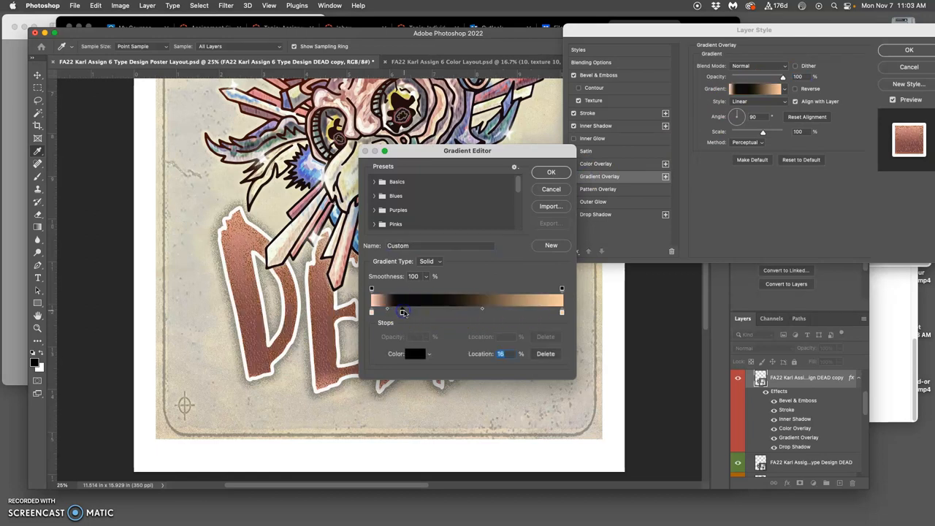
pyautogui.click(415, 354)
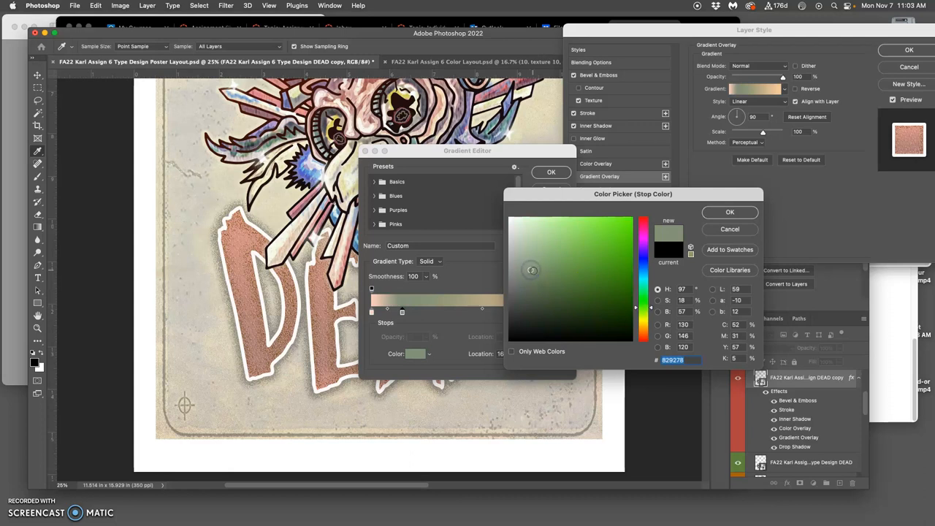
pyautogui.click(536, 274)
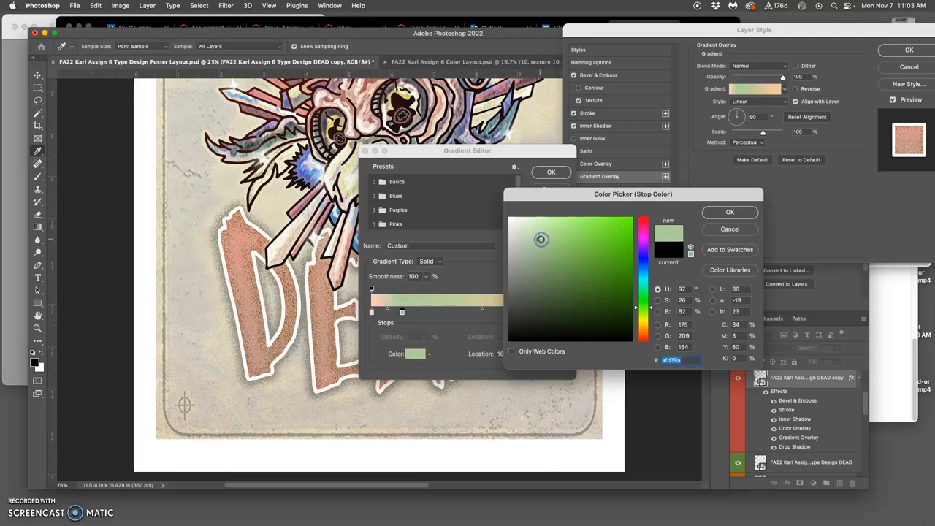
pyautogui.click(539, 229)
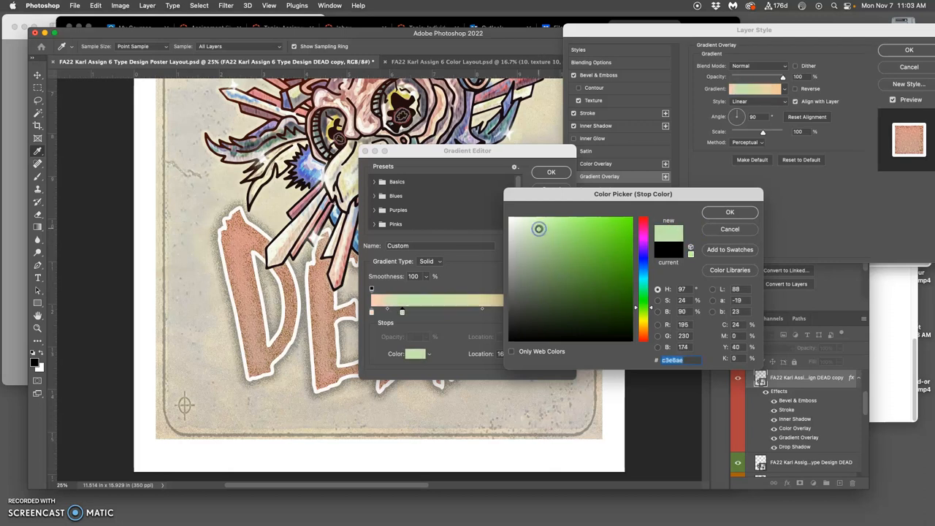
pyautogui.click(634, 253)
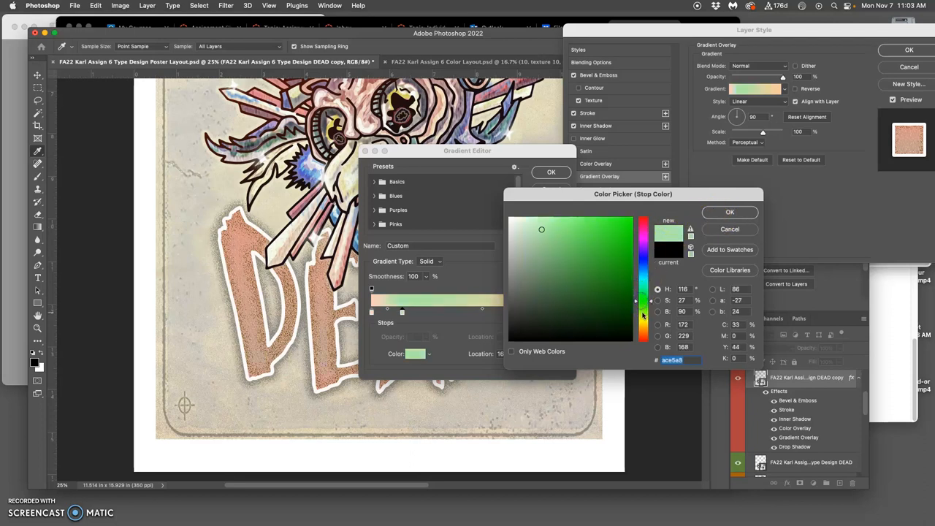
pyautogui.click(643, 313)
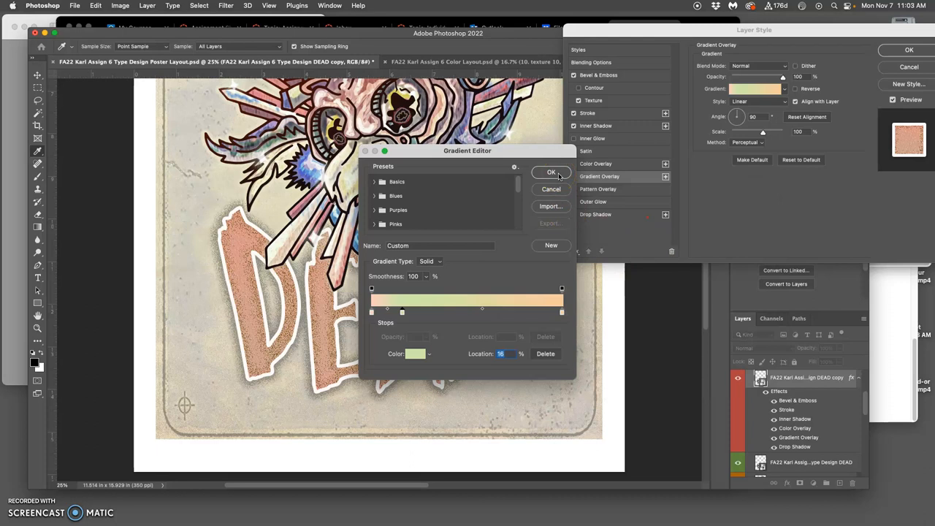
pyautogui.click(552, 172)
pyautogui.write('150')
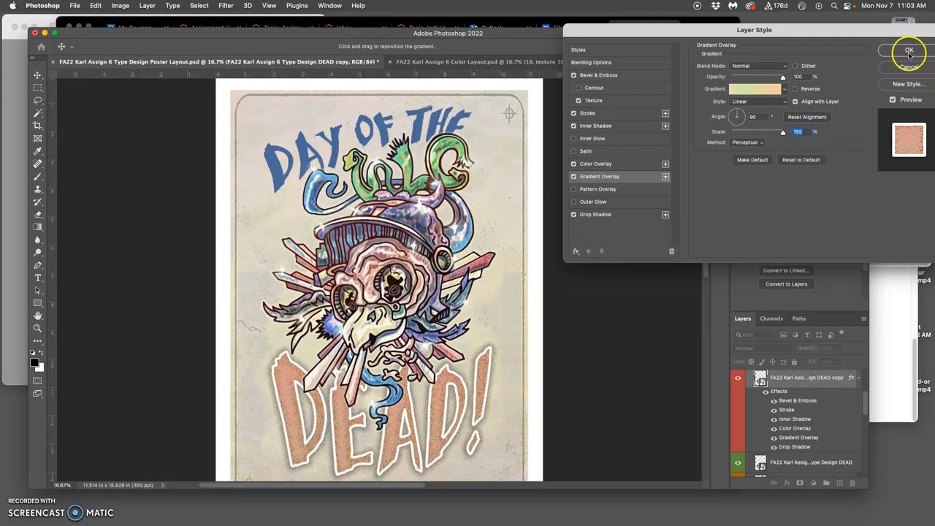
# Apply the effects, then shrink the DEAD drop shadow to 65 px at 29% opacity
pyautogui.click(909, 50)
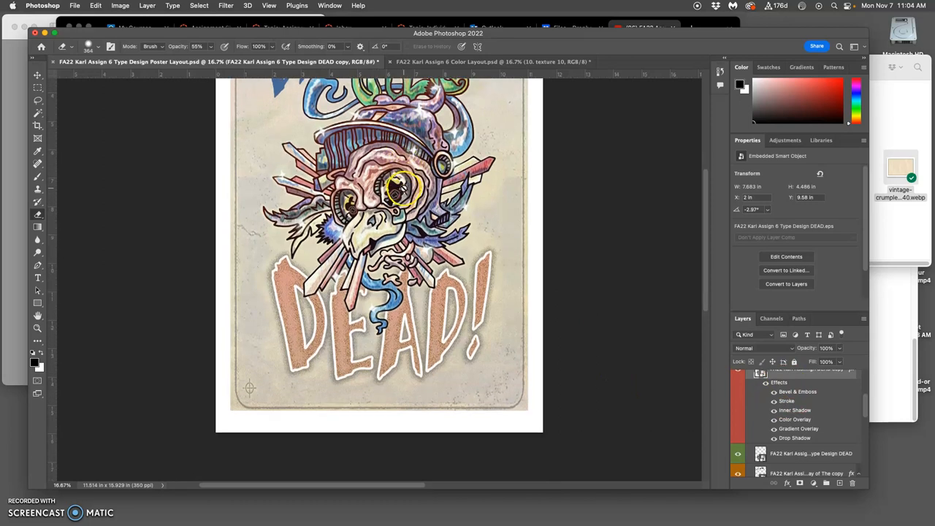
pyautogui.doubleClick(795, 438)
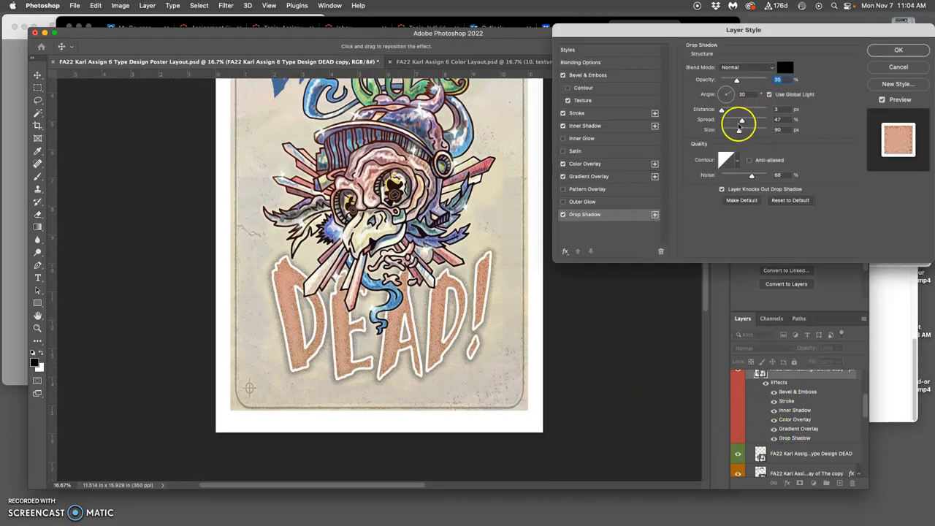
pyautogui.moveTo(742, 129); pyautogui.dragTo(736, 129)
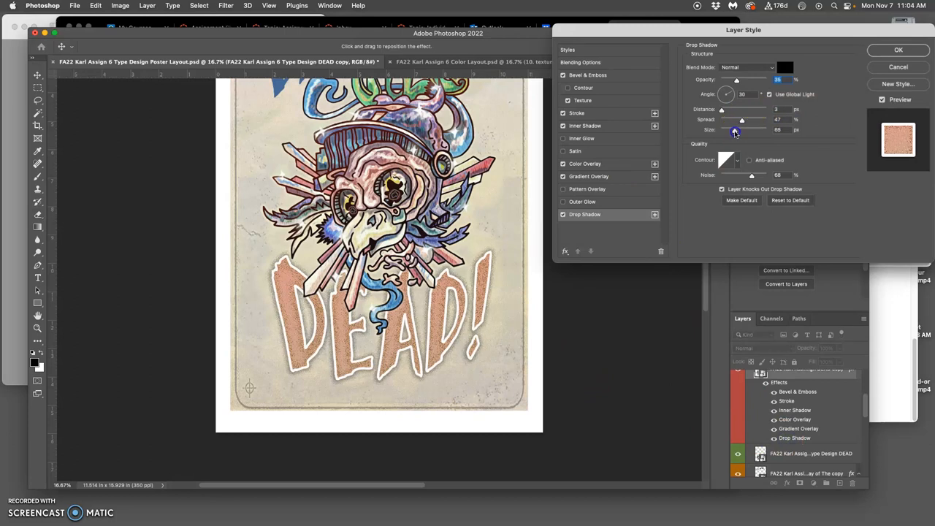
pyautogui.moveTo(737, 80); pyautogui.dragTo(731, 80)
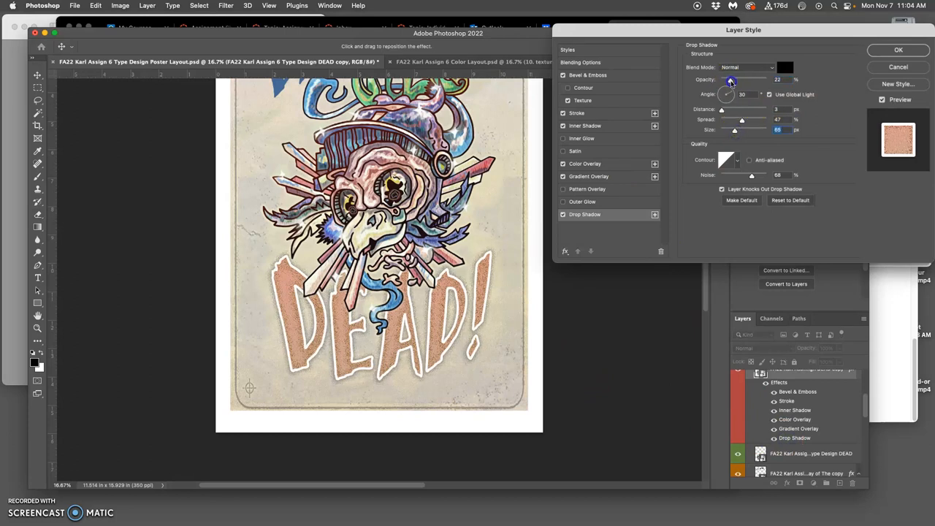
pyautogui.moveTo(730, 79); pyautogui.dragTo(745, 79)
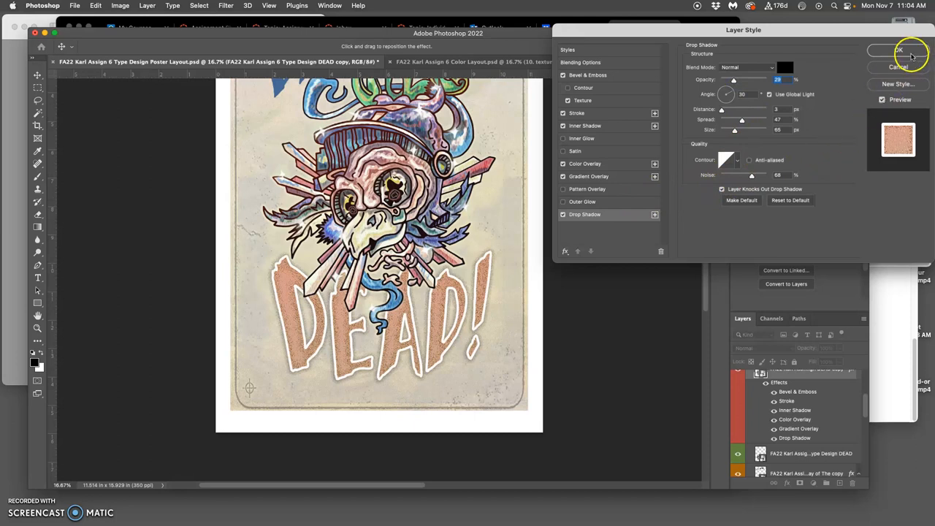
# Apply the drop shadow and copy DEAD copy's layer style for the Day of The copy 2 layer
pyautogui.click(900, 50)
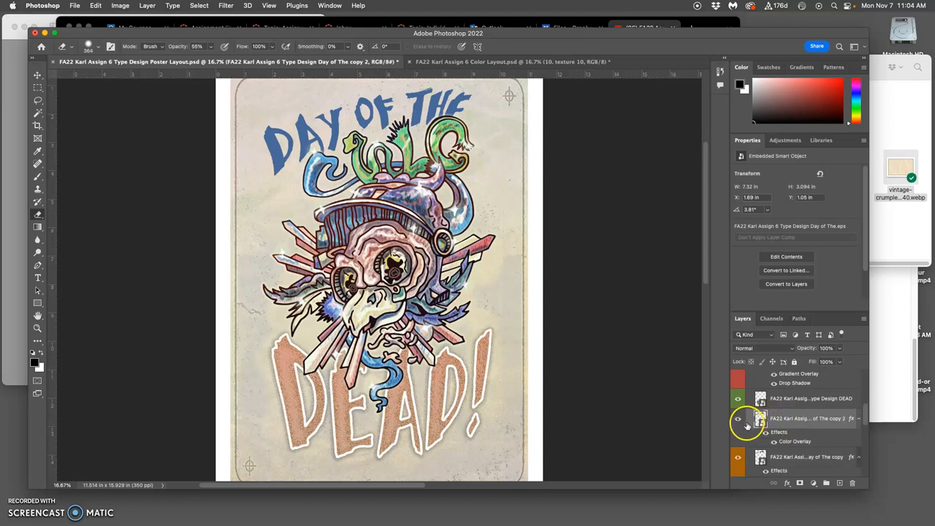
pyautogui.rightClick(747, 424)
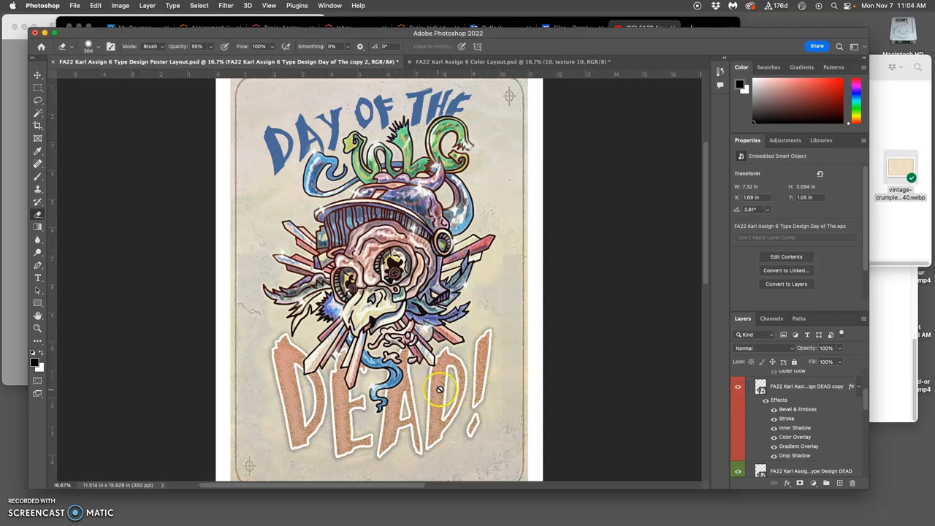
pyautogui.rightClick(804, 386)
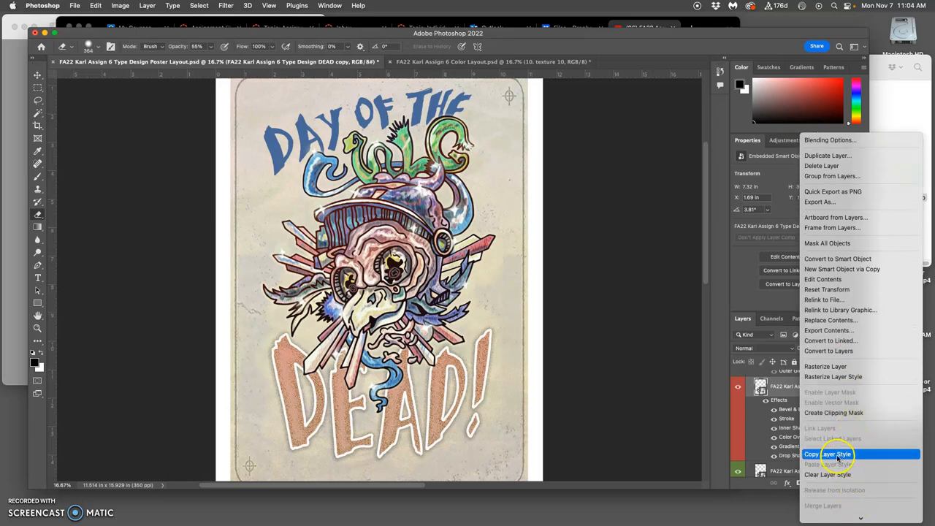
pyautogui.click(828, 455)
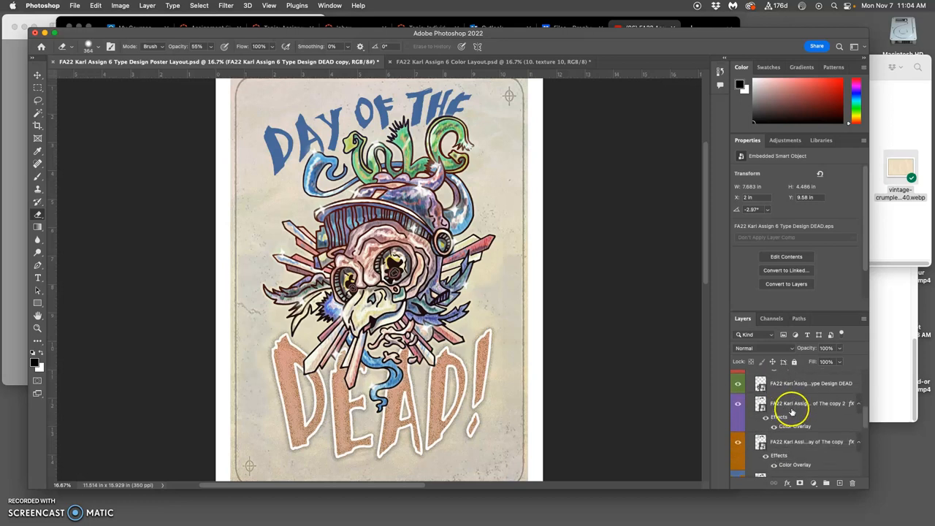
pyautogui.rightClick(793, 403)
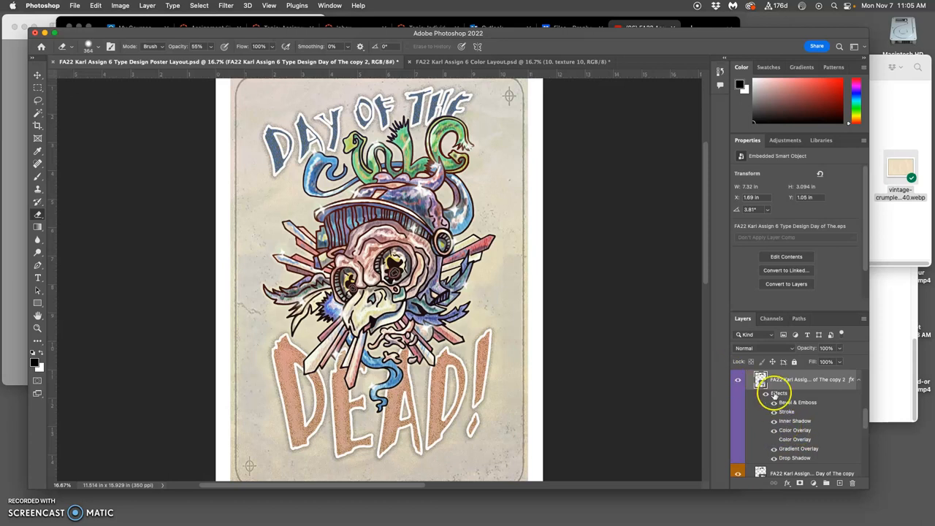
# Set the DAY OF THE stroke position to Outside
pyautogui.doubleClick(798, 402)
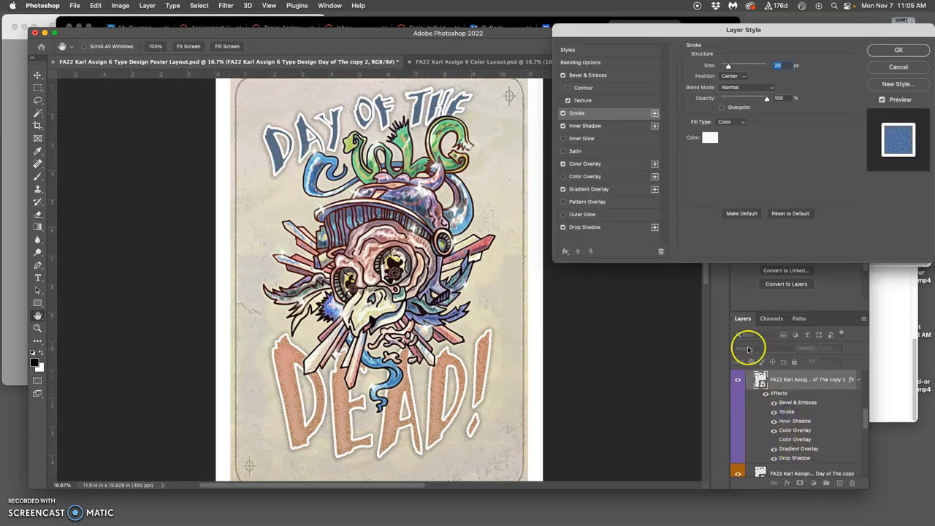
pyautogui.click(735, 76)
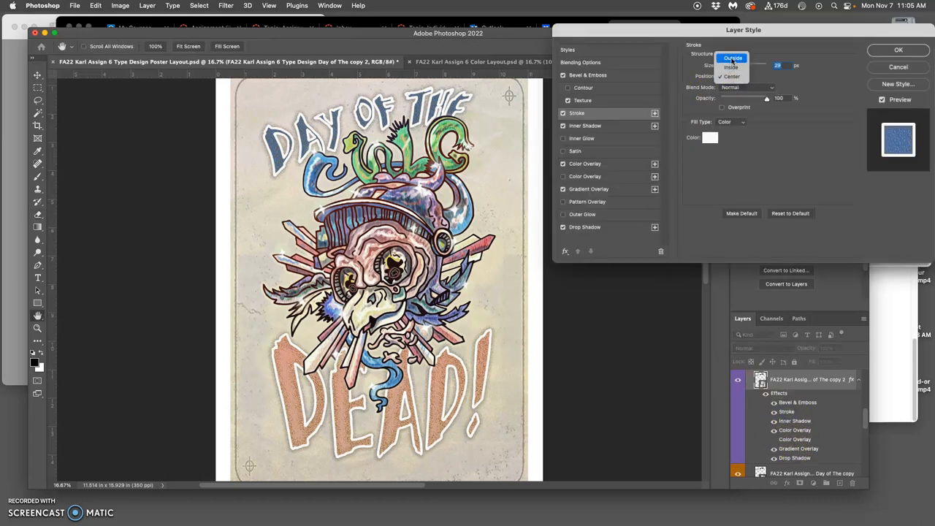
pyautogui.click(732, 58)
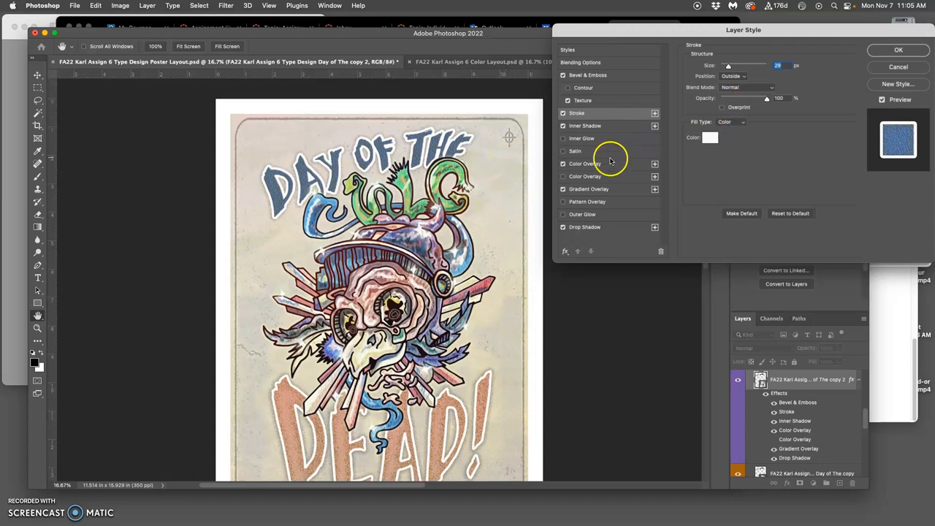
# Set the blue color overlay to Darken at 81% opacity and apply the effects
pyautogui.click(585, 163)
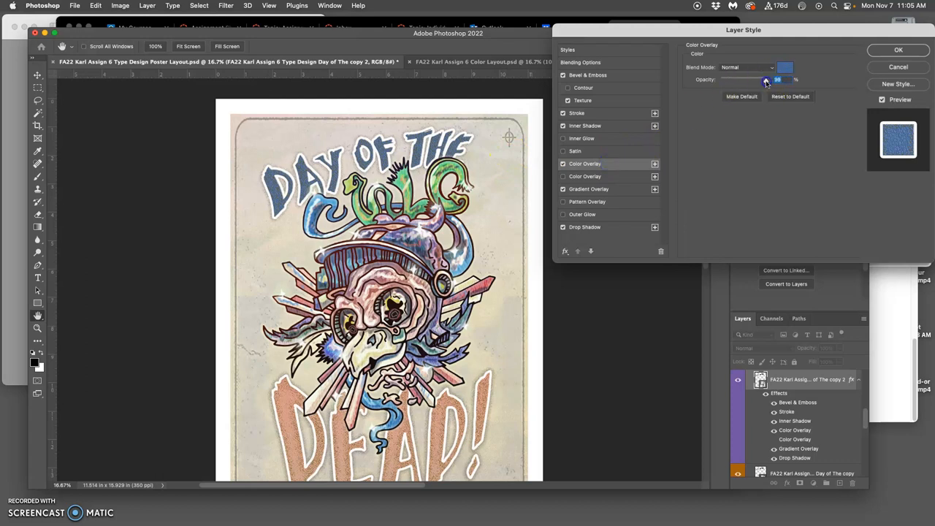
pyautogui.moveTo(765, 79); pyautogui.dragTo(758, 79)
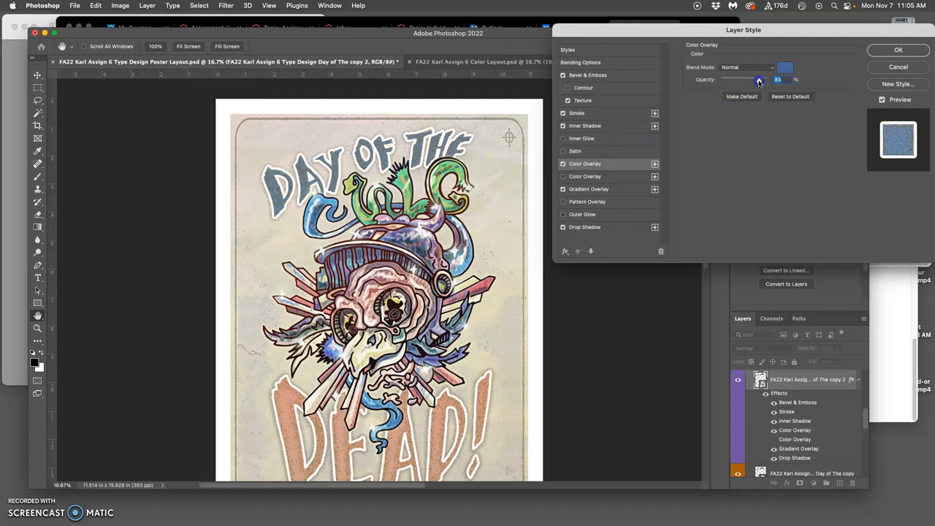
pyautogui.click(745, 67)
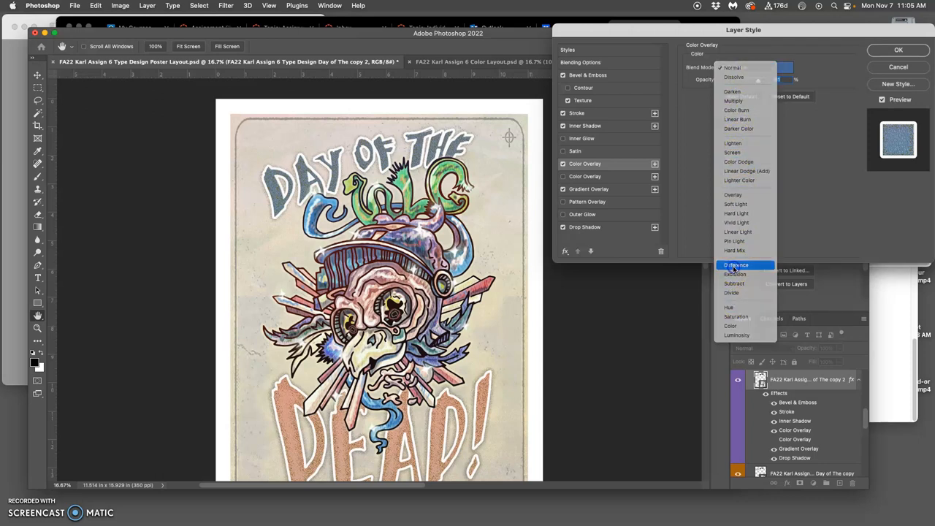
pyautogui.click(736, 264)
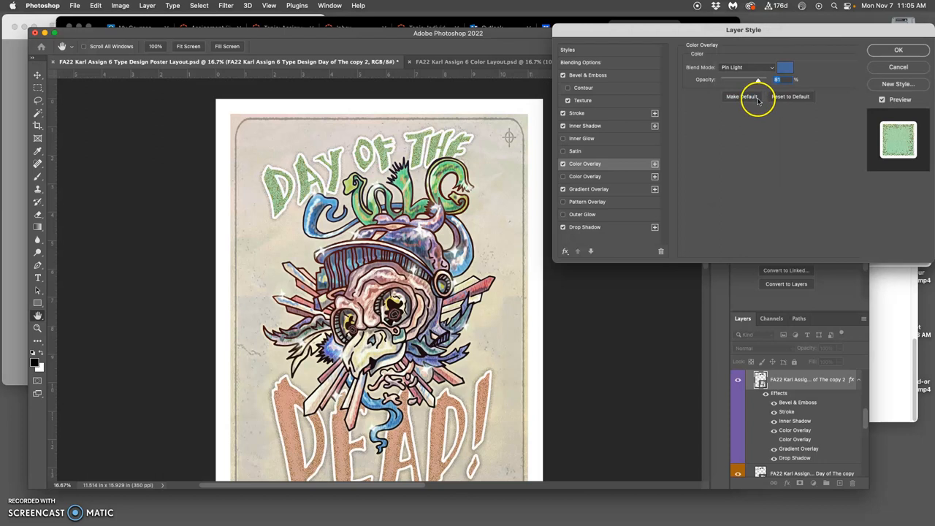
pyautogui.click(746, 67)
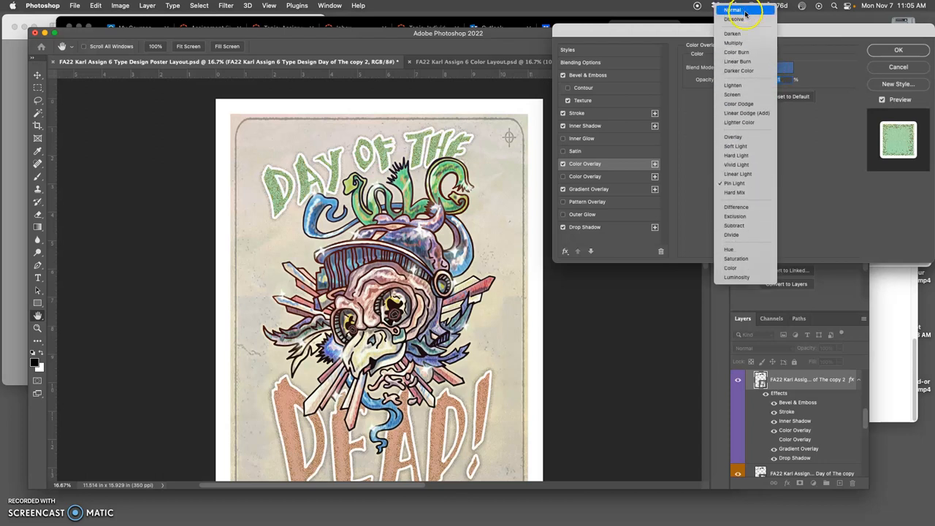
pyautogui.moveTo(734, 42)
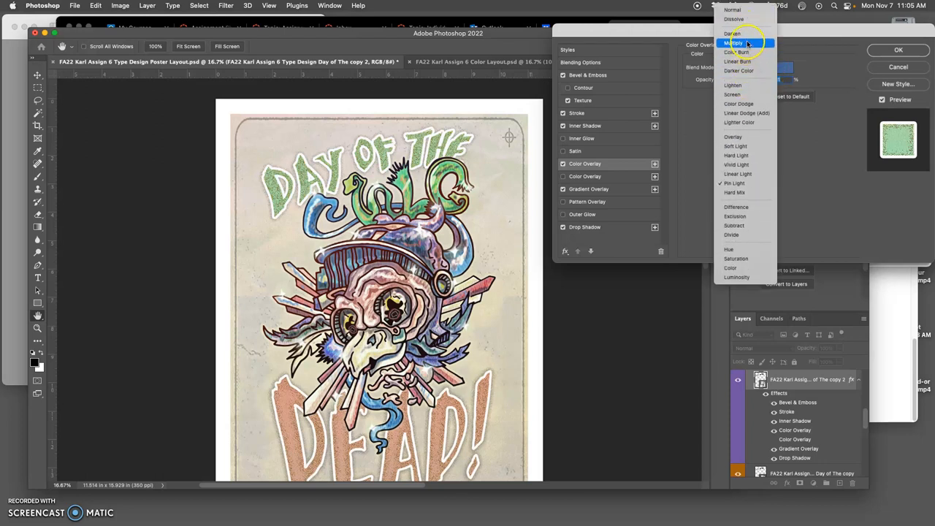
pyautogui.click(731, 33)
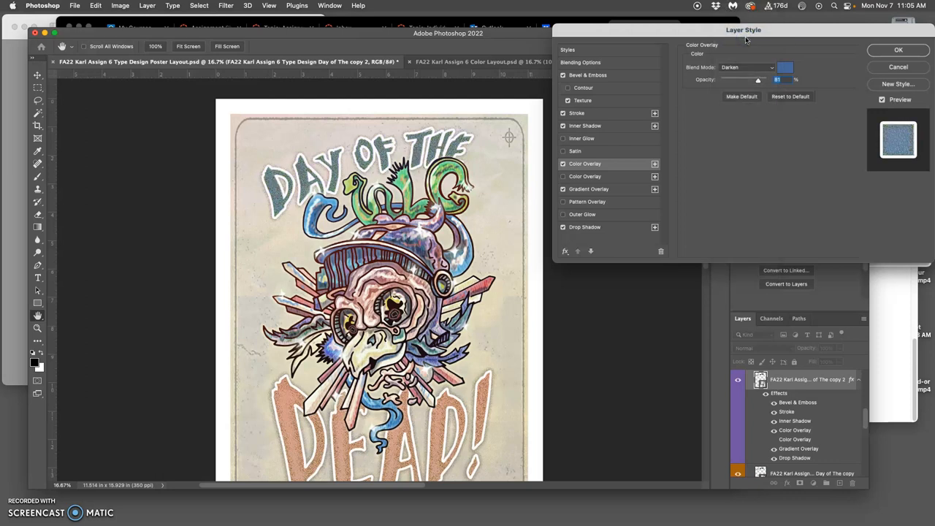
pyautogui.click(898, 49)
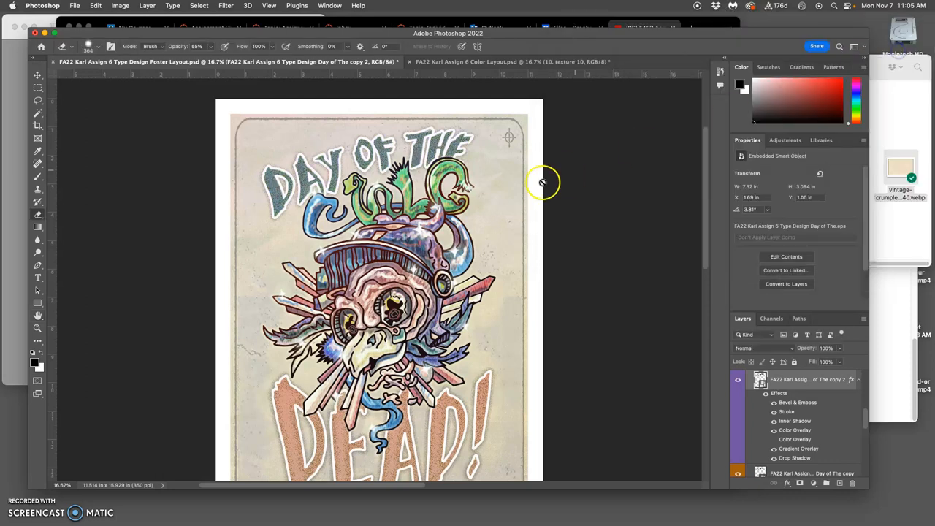
# Hide the Layer 1 skull line art, restore the background, and select the bottom white layer
pyautogui.scroll(-3)
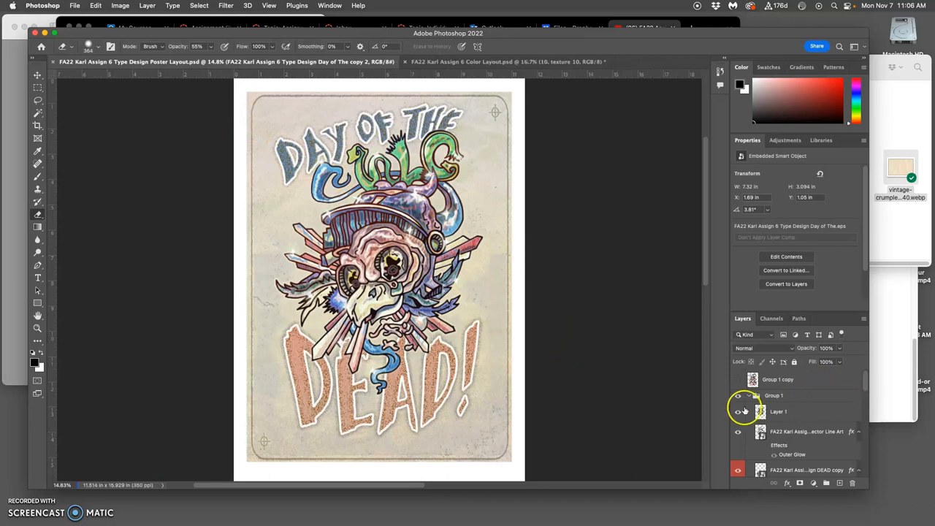
pyautogui.click(738, 411)
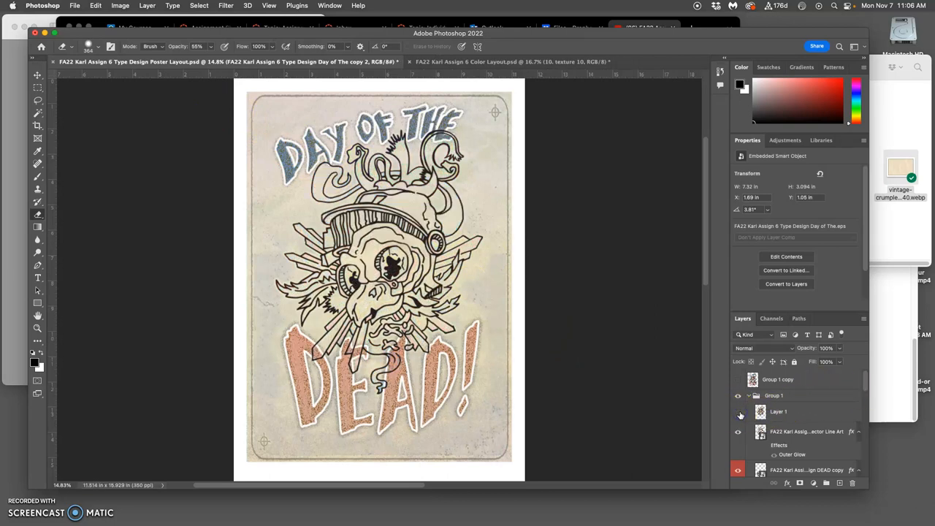
pyautogui.click(738, 411)
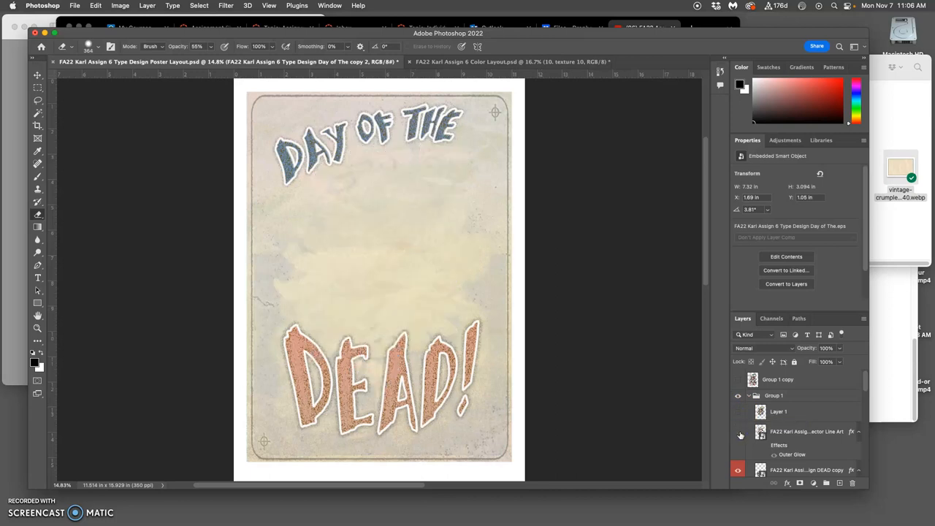
pyautogui.scroll(-3)
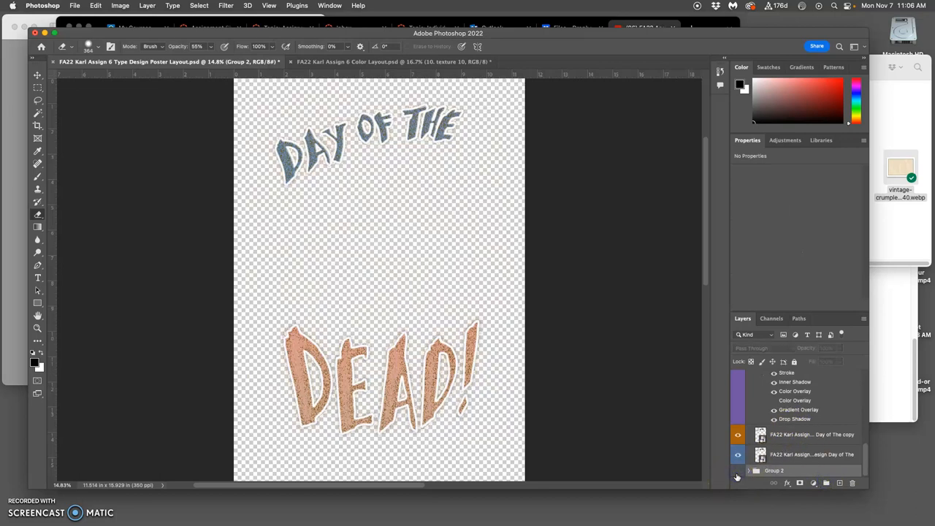
pyautogui.click(738, 471)
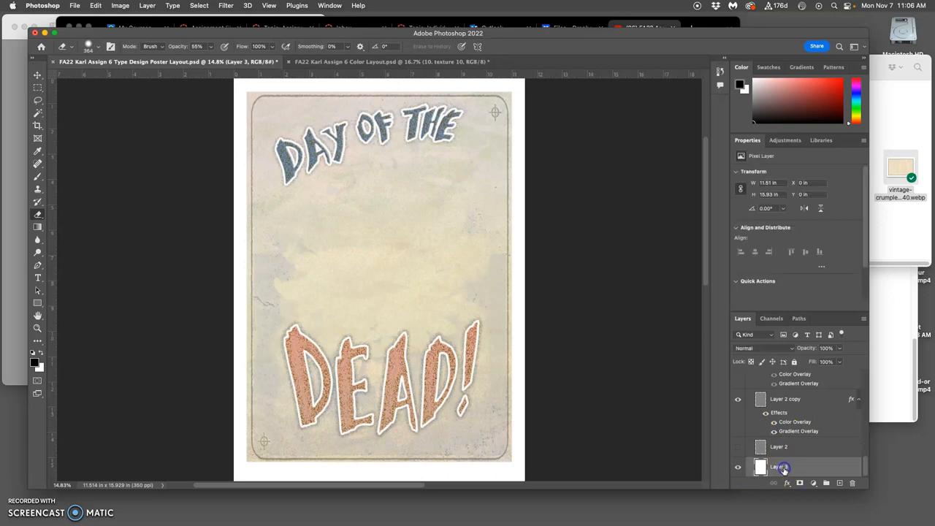
pyautogui.click(780, 446)
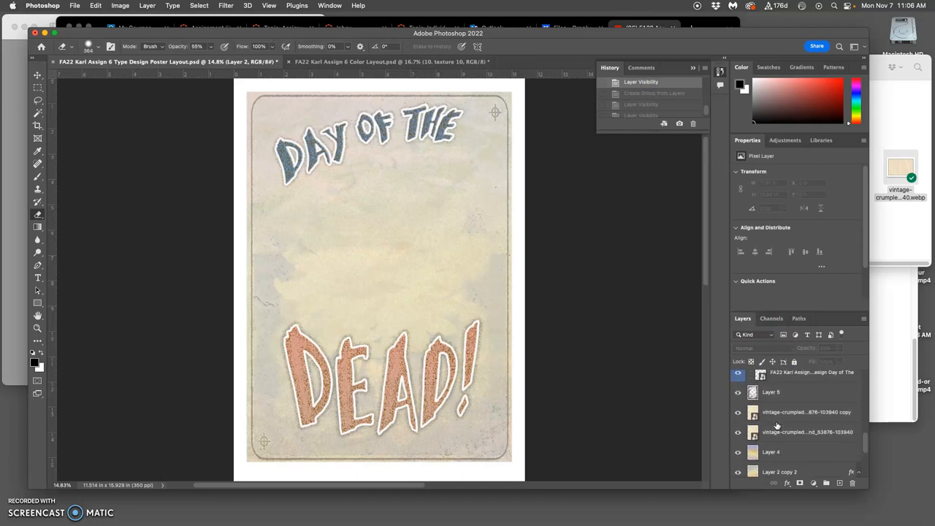
pyautogui.click(827, 482)
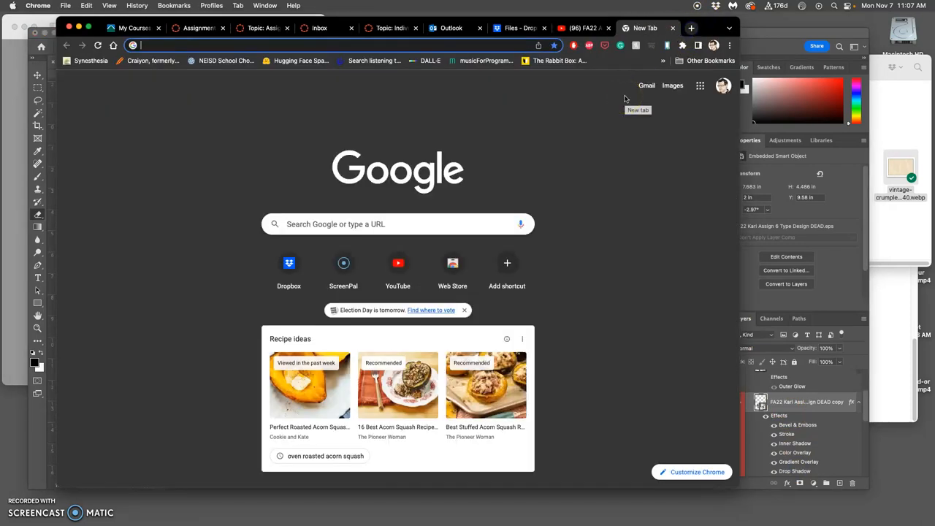
# Search Google Images for 'torn paper texture', then refine the query to 'torn billboard poster'
pyautogui.write('torn paper texture')
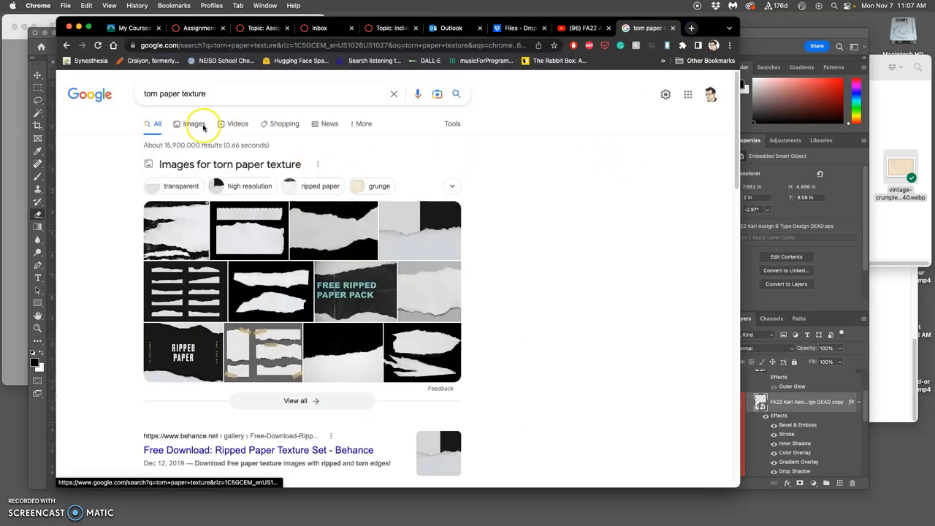
pyautogui.click(195, 123)
pyautogui.write('torn billboa')
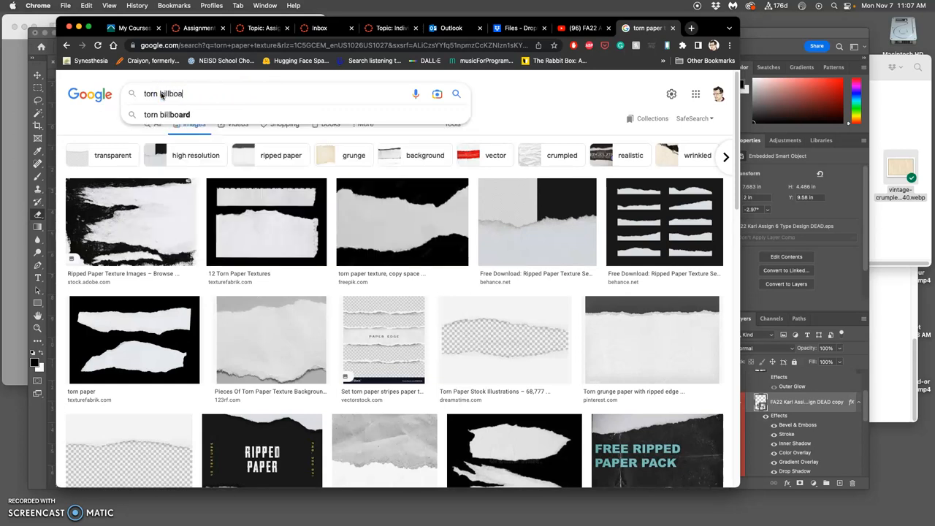
pyautogui.write('rd')
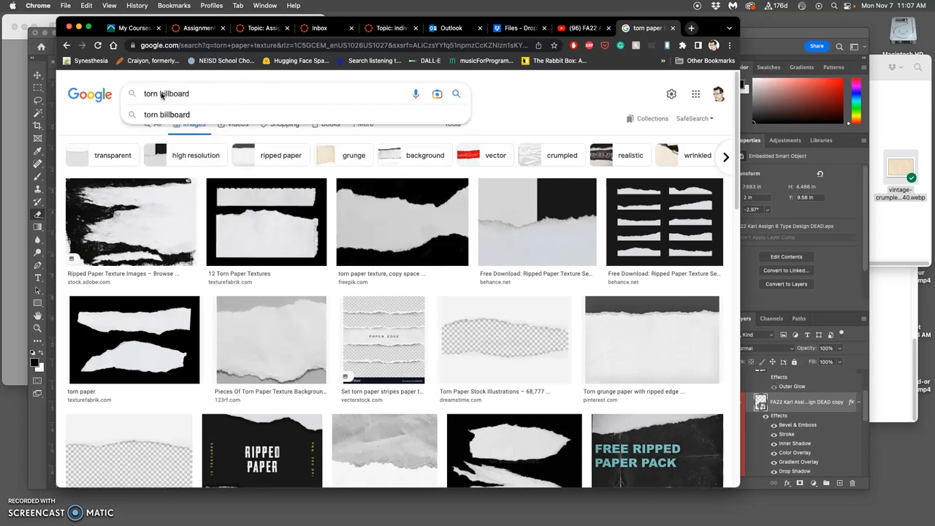
pyautogui.write('poster')
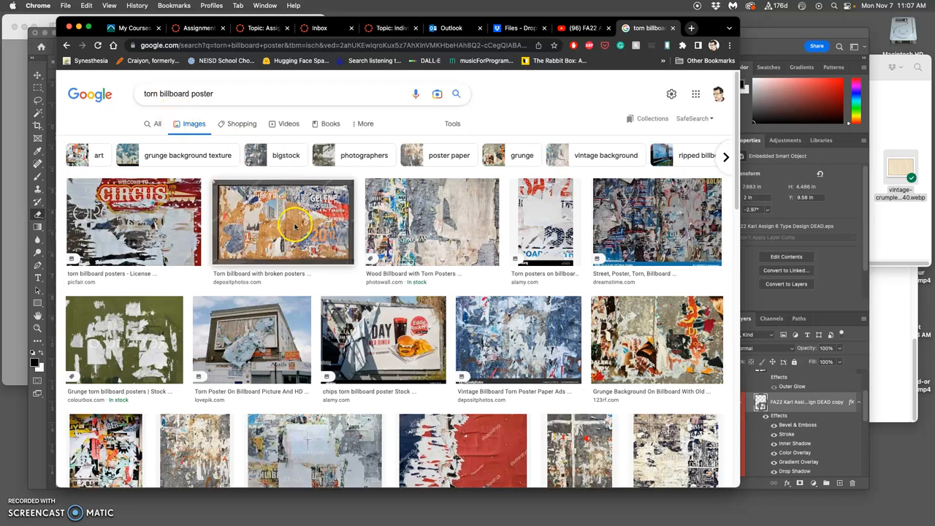
pyautogui.moveTo(311, 230)
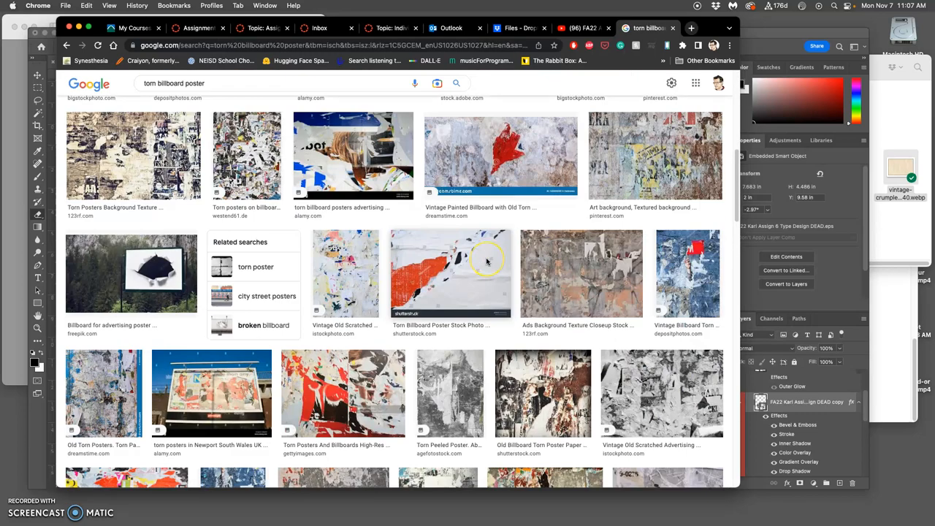
pyautogui.scroll(-3)
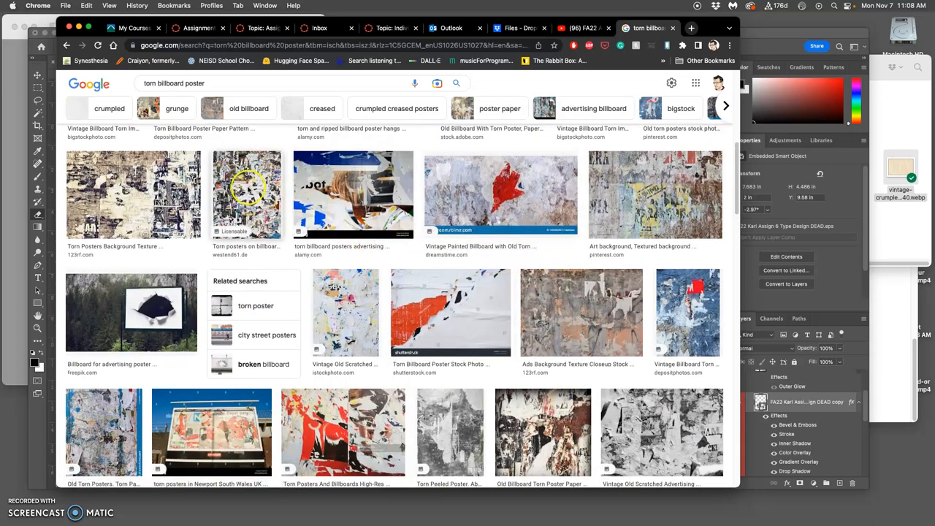
pyautogui.moveTo(620, 196)
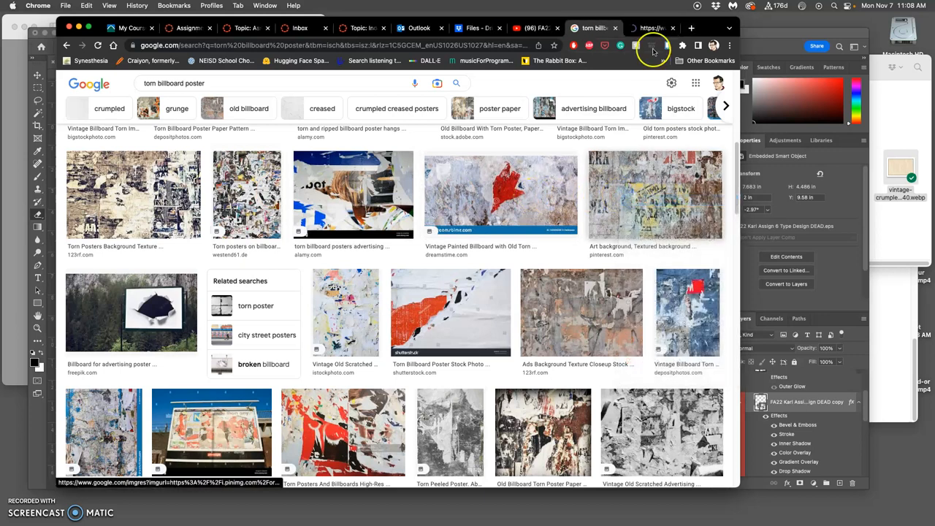
pyautogui.click(501, 194)
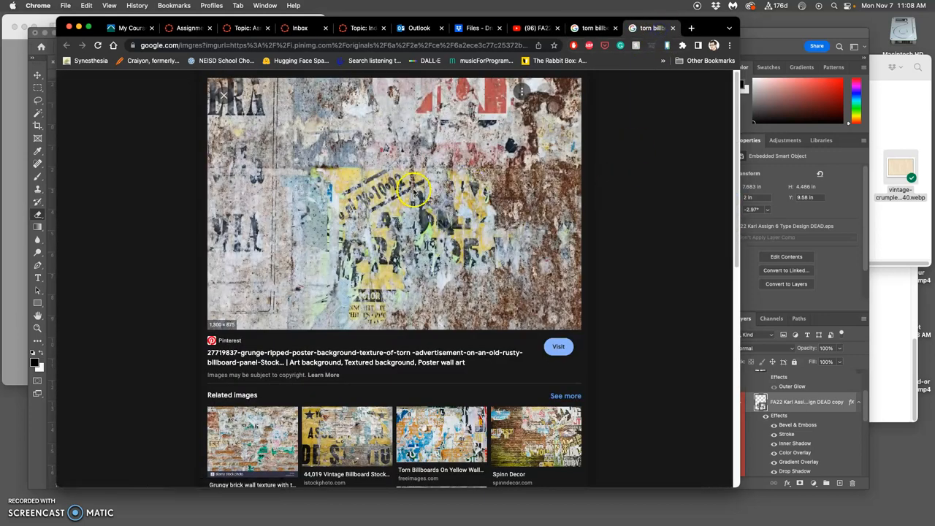
pyautogui.rightClick(414, 190)
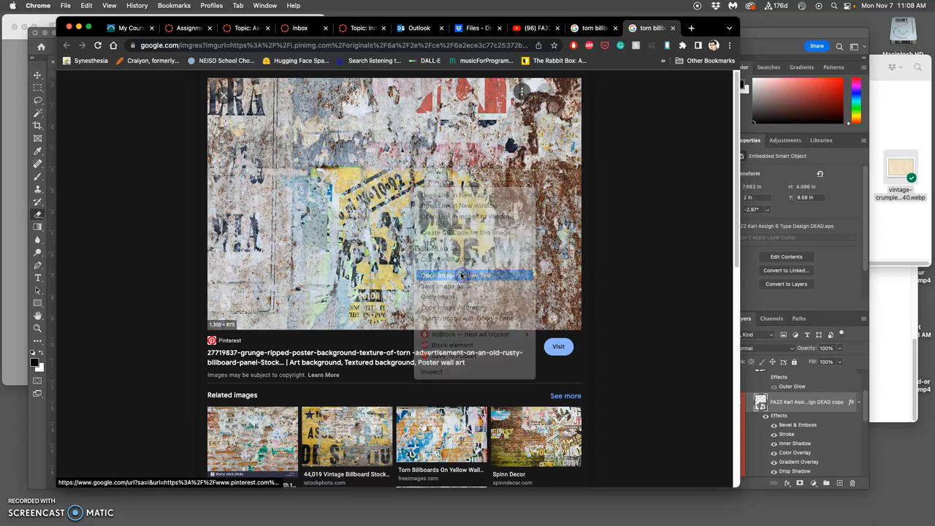
pyautogui.click(456, 275)
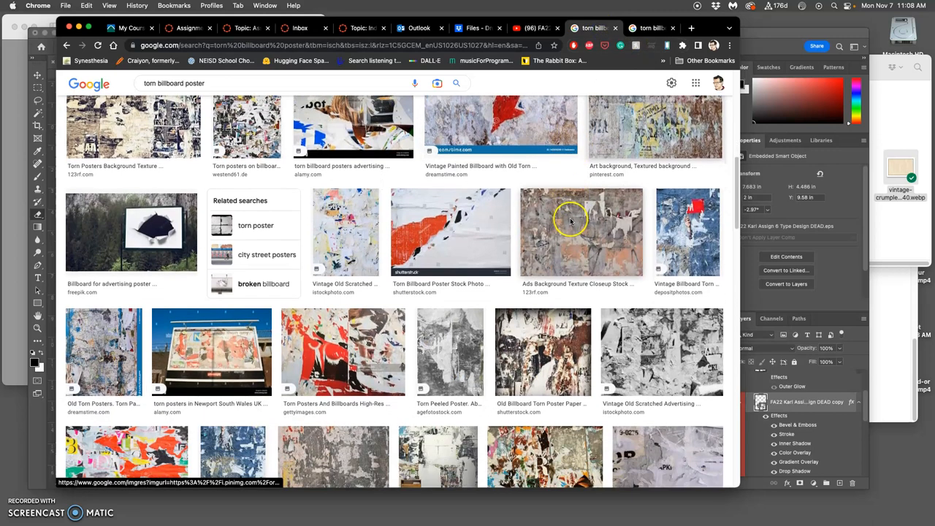
pyautogui.scroll(-3)
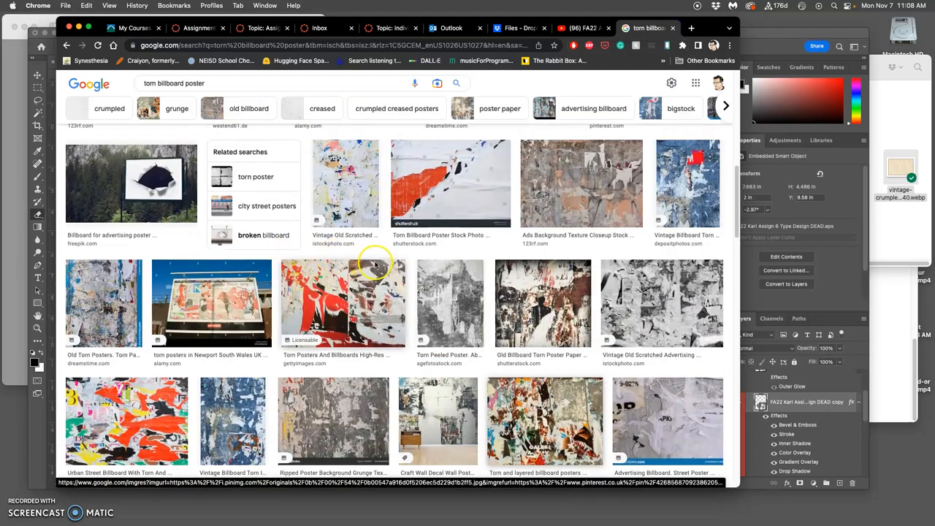
pyautogui.scroll(-3)
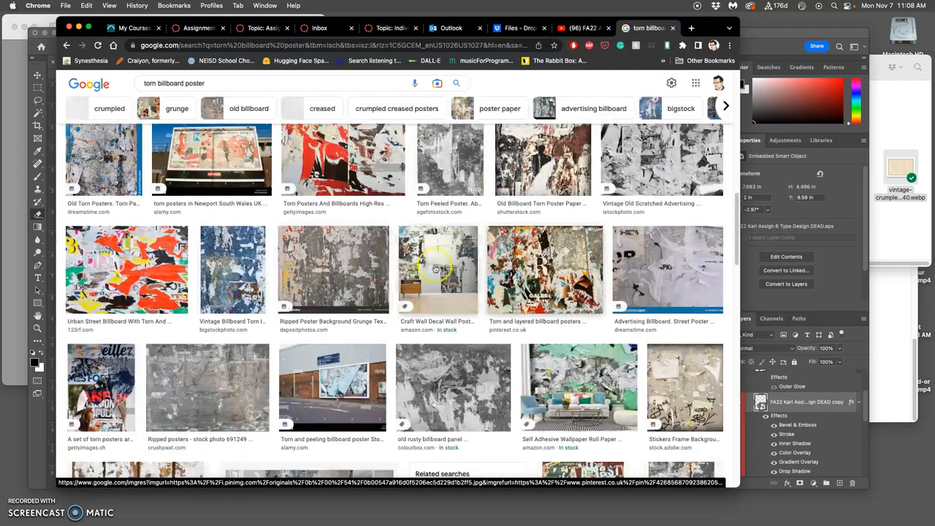
pyautogui.scroll(-3)
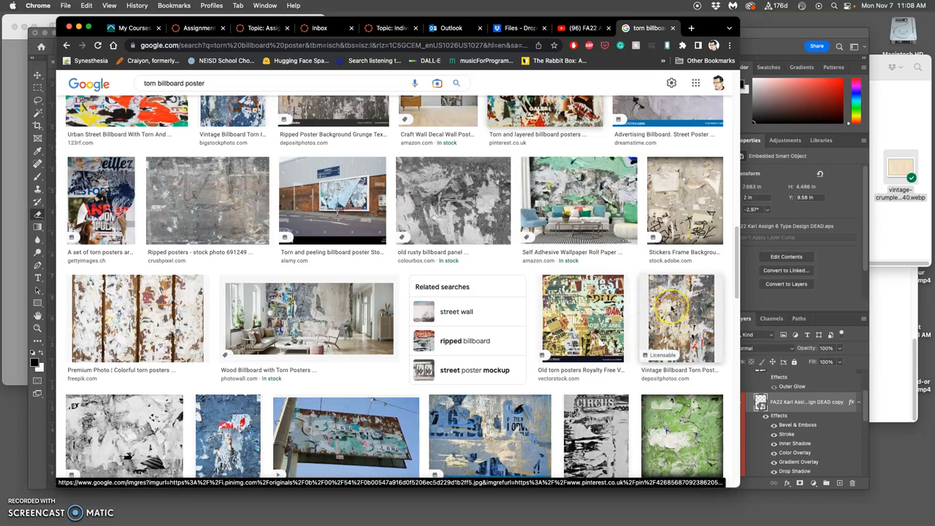
pyautogui.rightClick(668, 307)
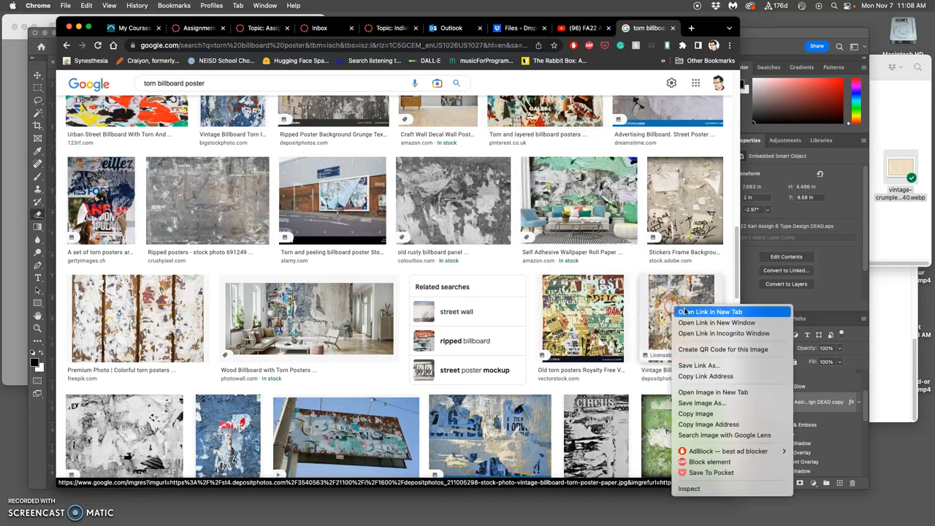
pyautogui.click(708, 312)
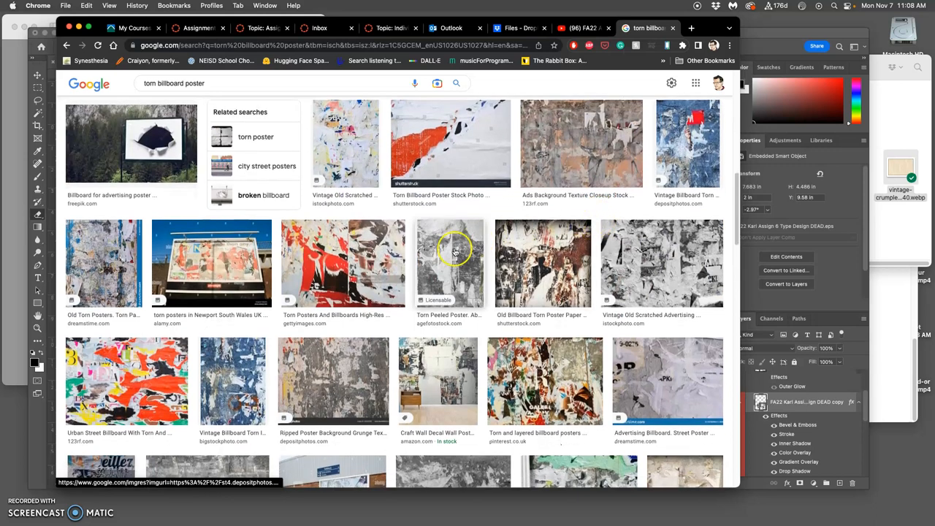
pyautogui.scroll(-3)
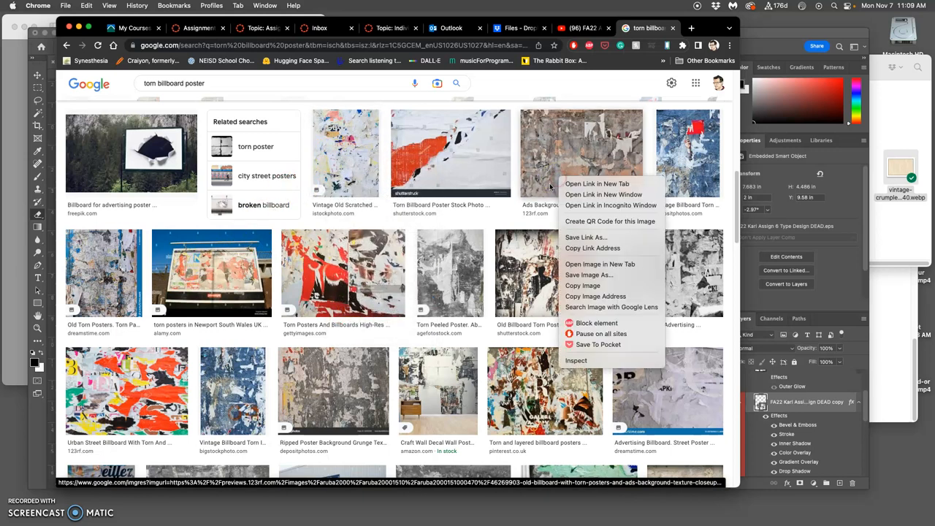
pyautogui.moveTo(600, 264)
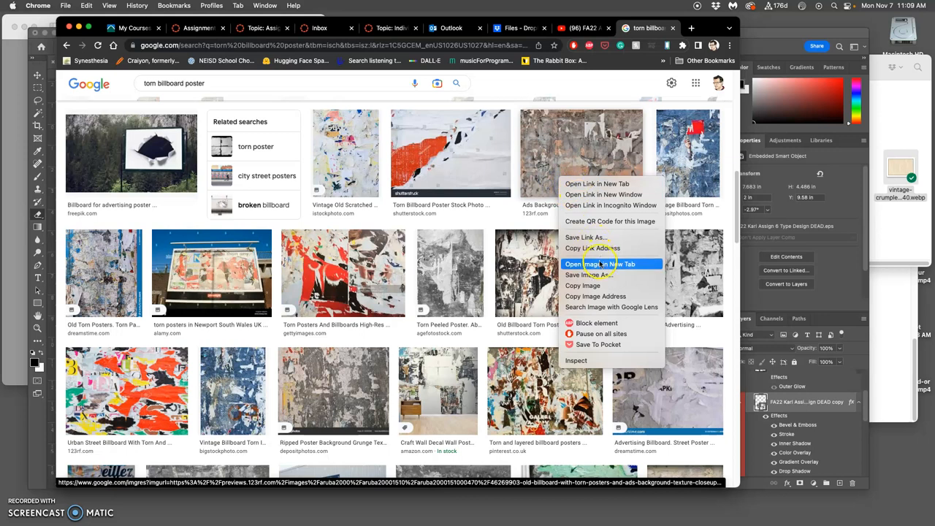
pyautogui.click(597, 264)
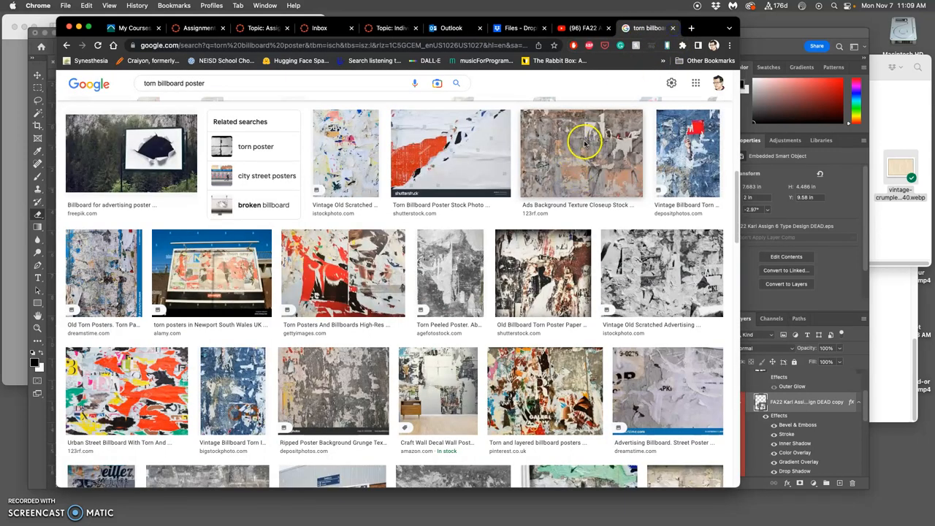
pyautogui.click(581, 154)
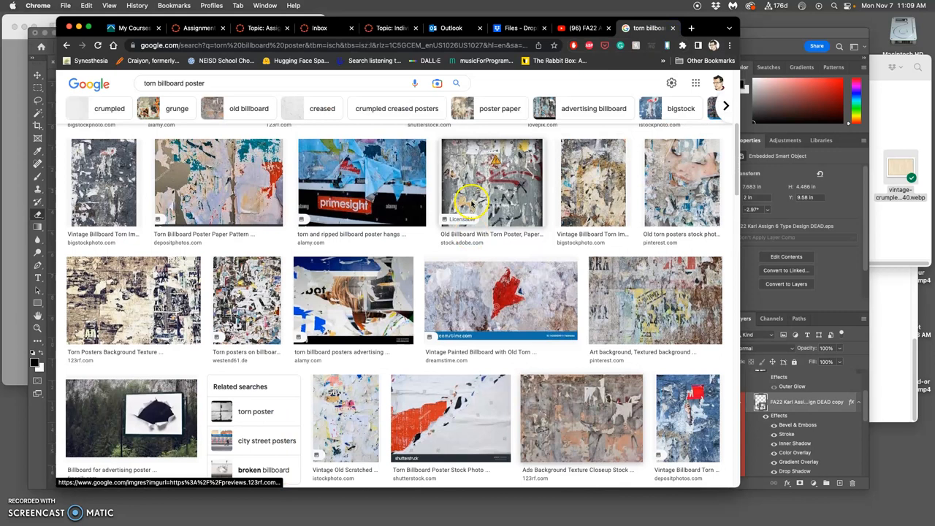
# Open the weathered Actopan mural wall result and its full-size image in new tabs
pyautogui.click(282, 141)
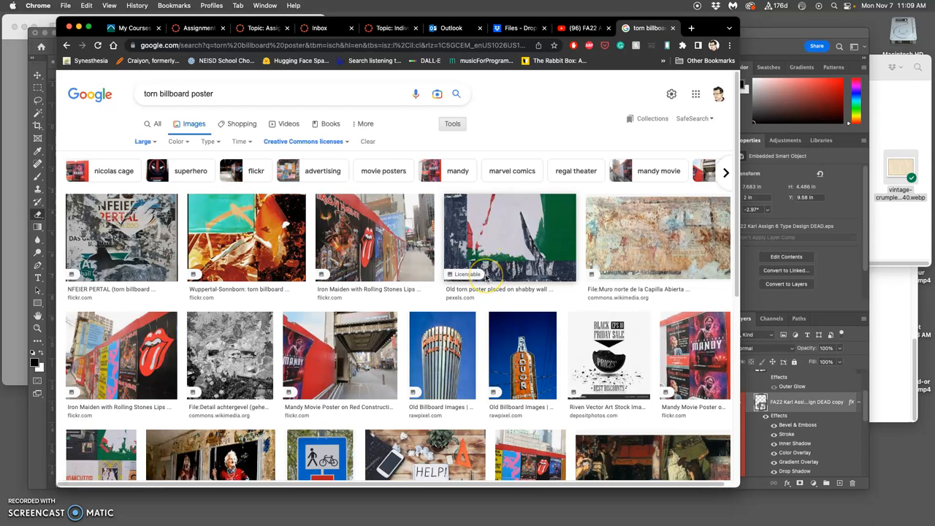
pyautogui.scroll(-3)
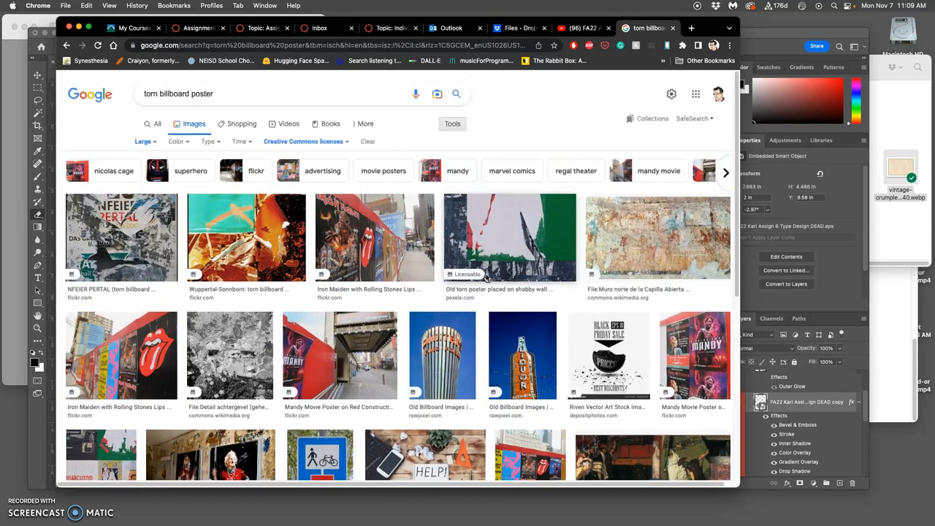
pyautogui.rightClick(658, 249)
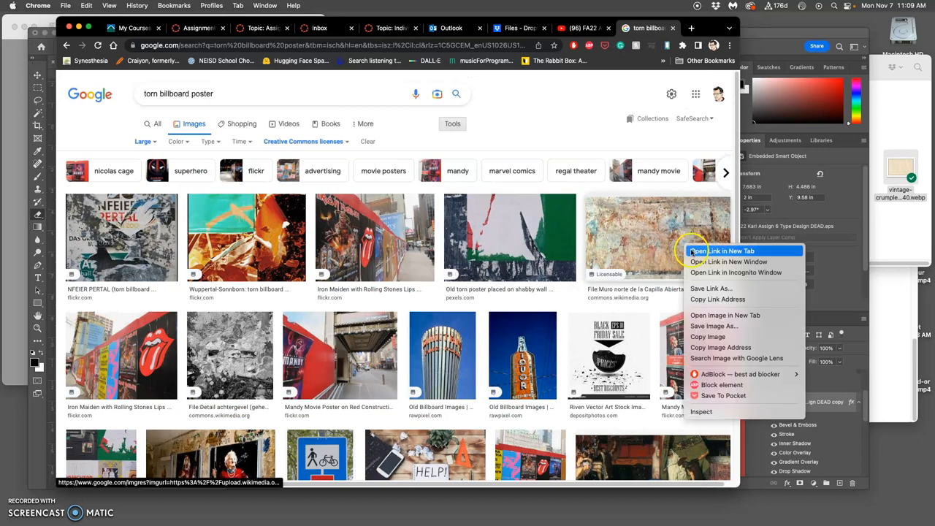
pyautogui.click(722, 250)
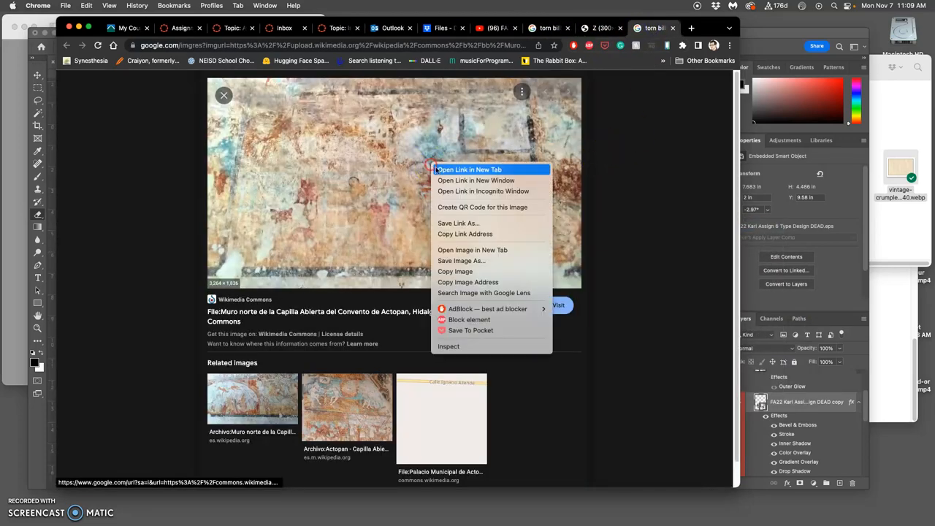
pyautogui.moveTo(472, 250)
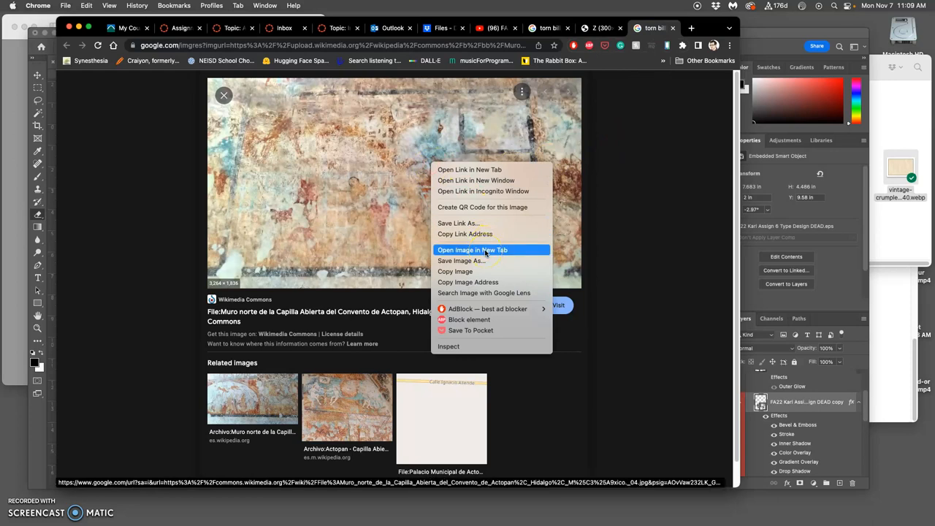
pyautogui.click(472, 250)
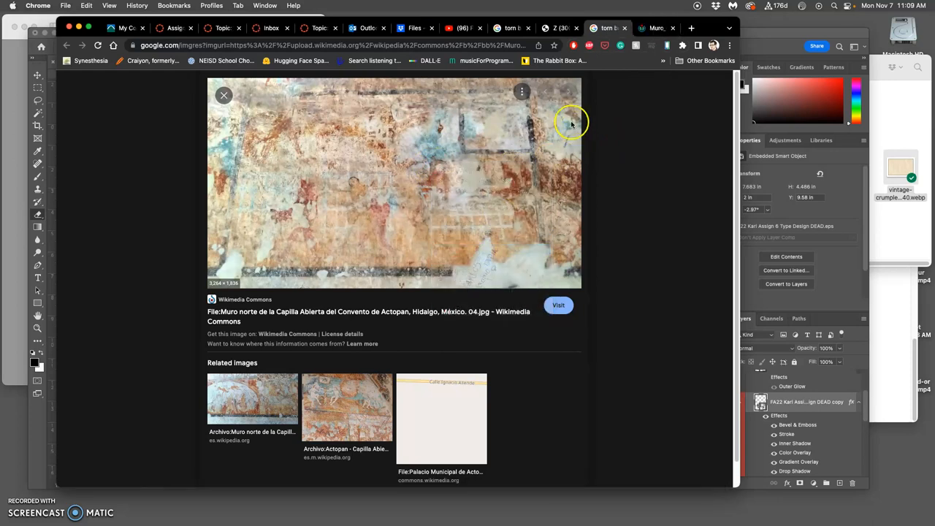
pyautogui.click(558, 304)
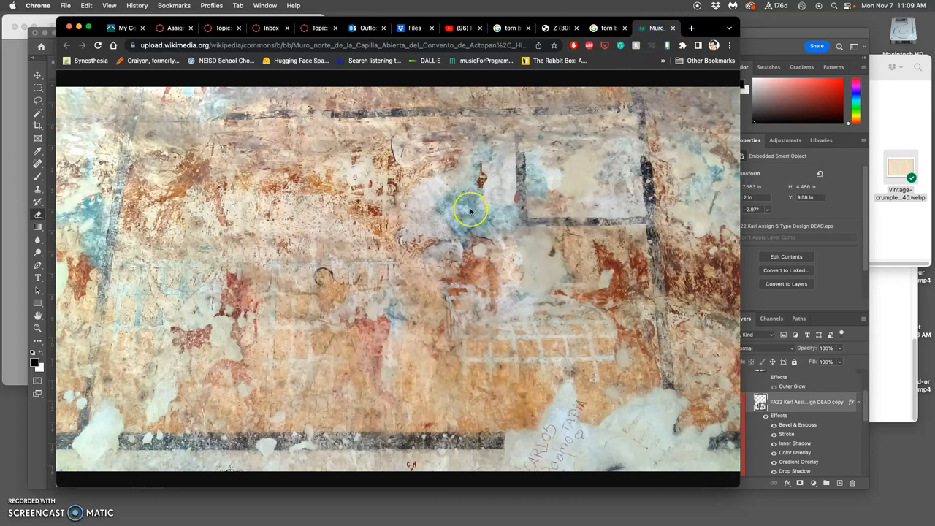
pyautogui.moveTo(379, 261)
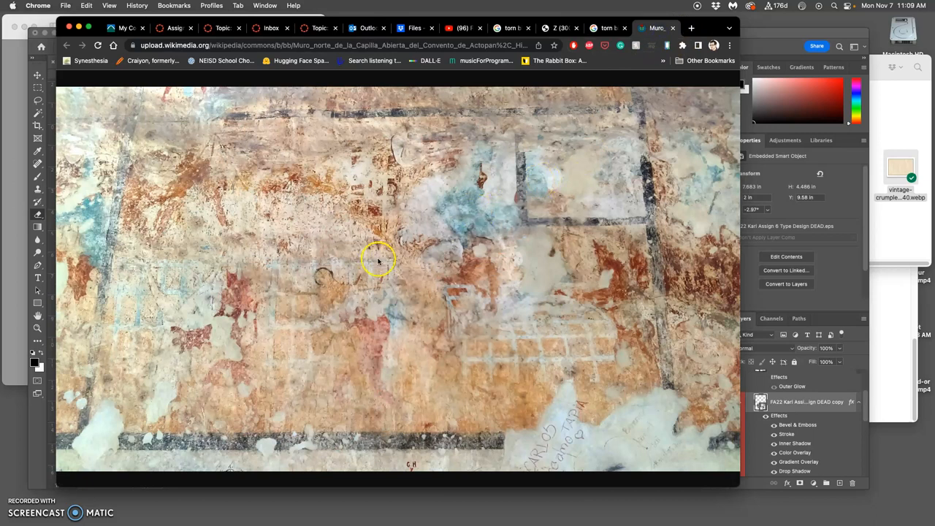
pyautogui.moveTo(347, 249)
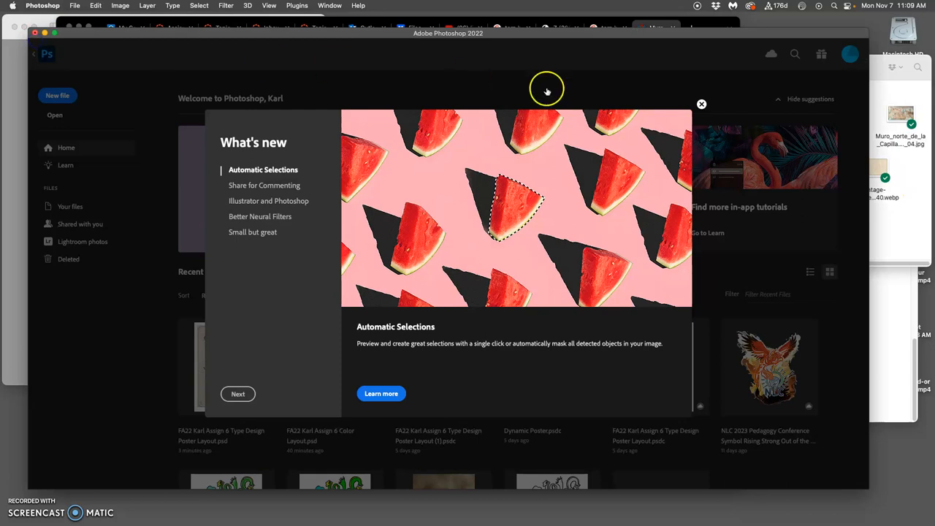
# Close the What's new announcement dialog in Photoshop
pyautogui.click(702, 104)
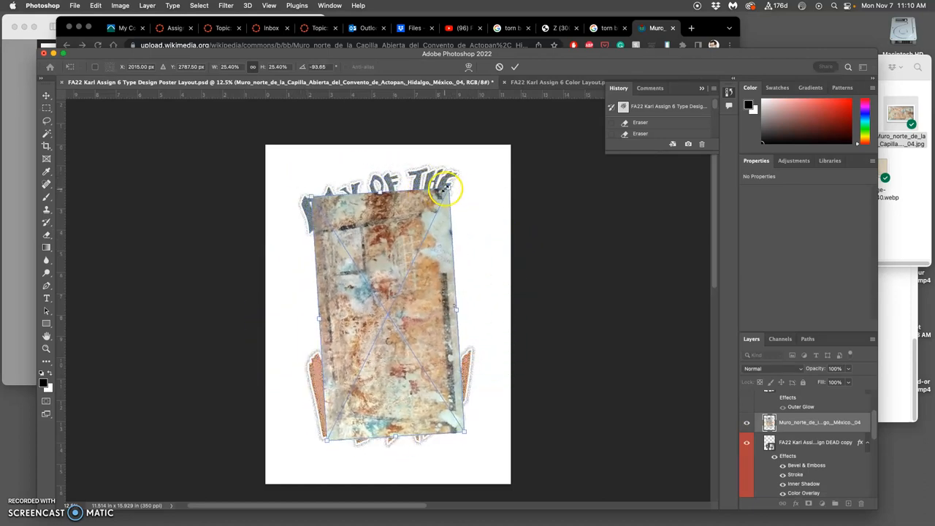
# Rotate and enlarge the placed Actopan wall photo past the page edges
pyautogui.moveTo(452, 184); pyautogui.dragTo(544, 116)
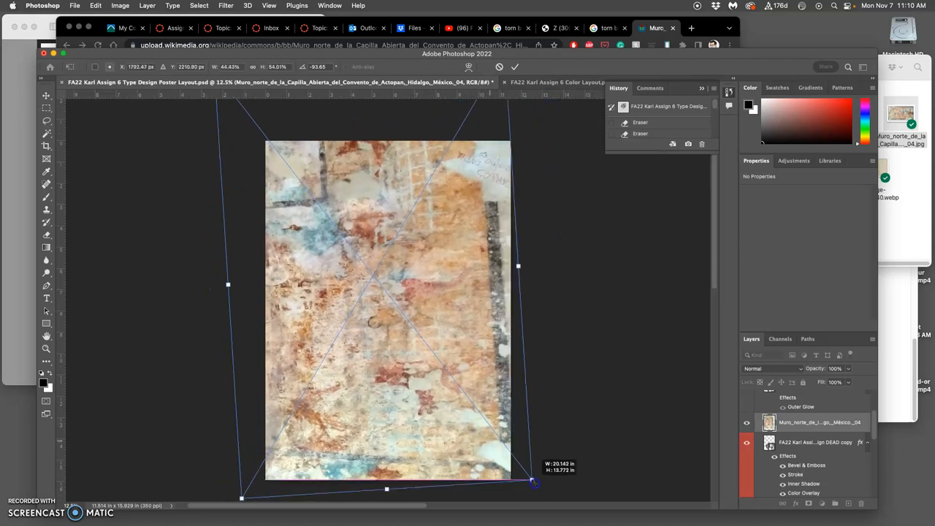
pyautogui.moveTo(534, 481); pyautogui.dragTo(544, 480)
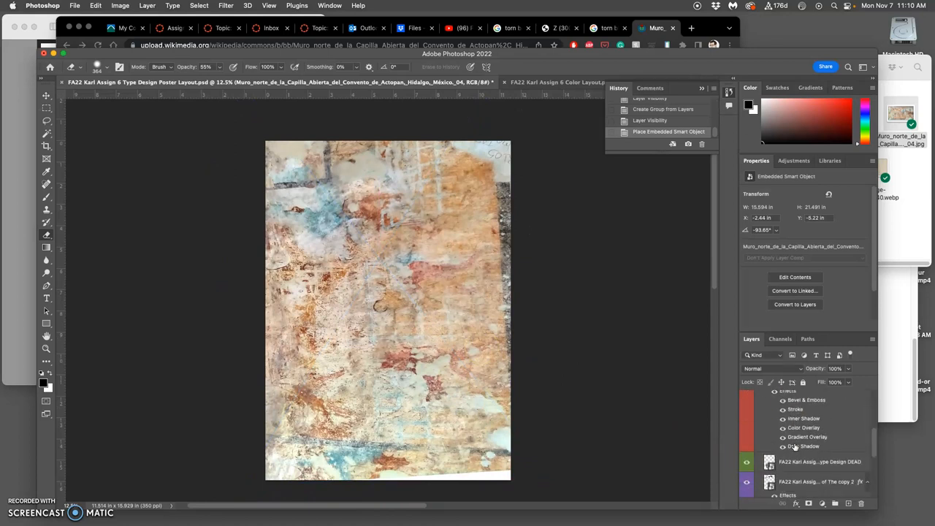
# Copy the wall texture through the inverted DEAD selection onto a new layer, hiding the original
pyautogui.click(818, 456)
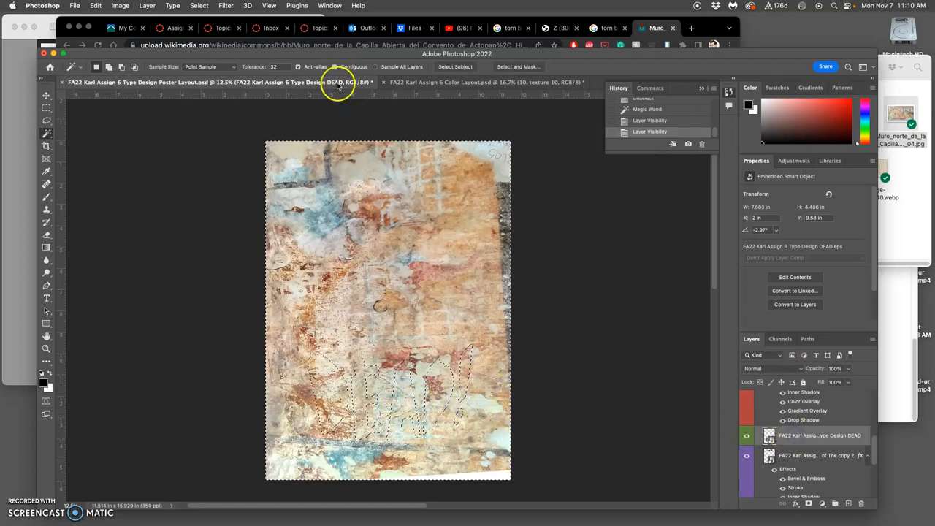
pyautogui.click(199, 5)
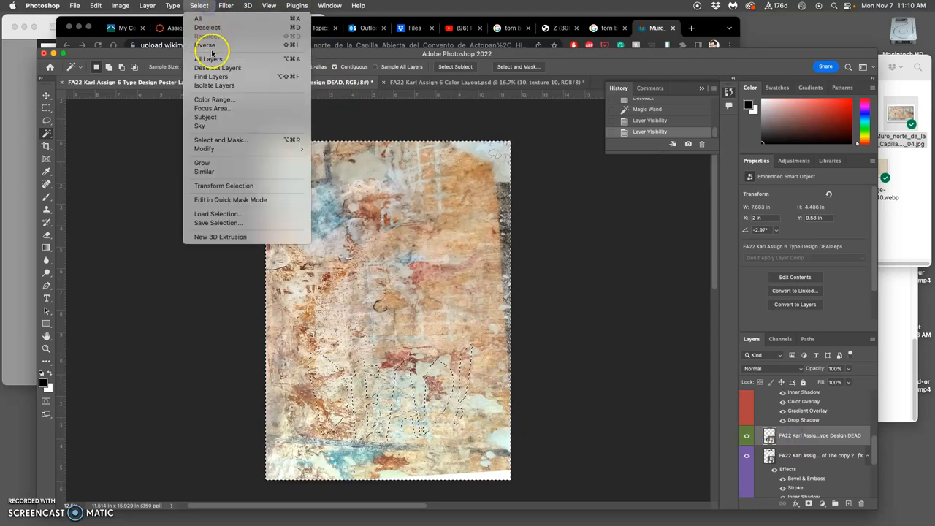
pyautogui.click(205, 44)
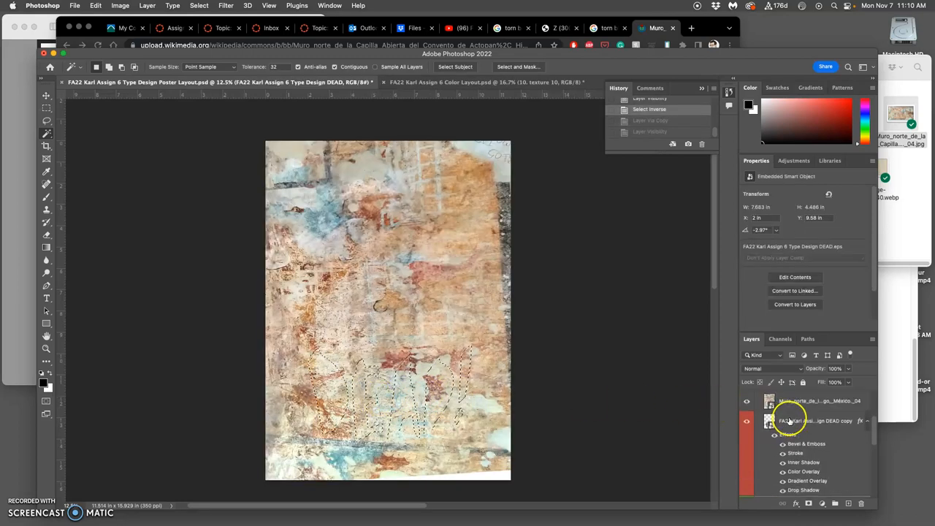
pyautogui.click(746, 401)
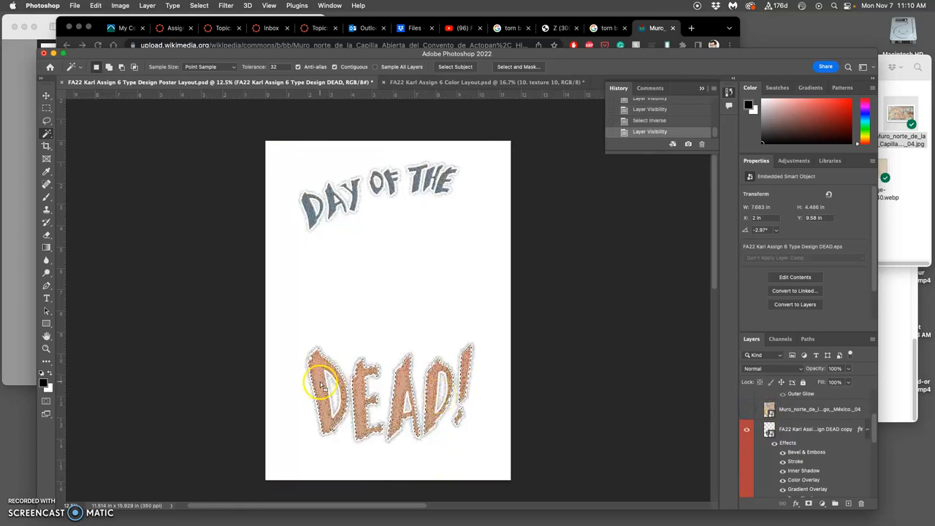
pyautogui.click(328, 388)
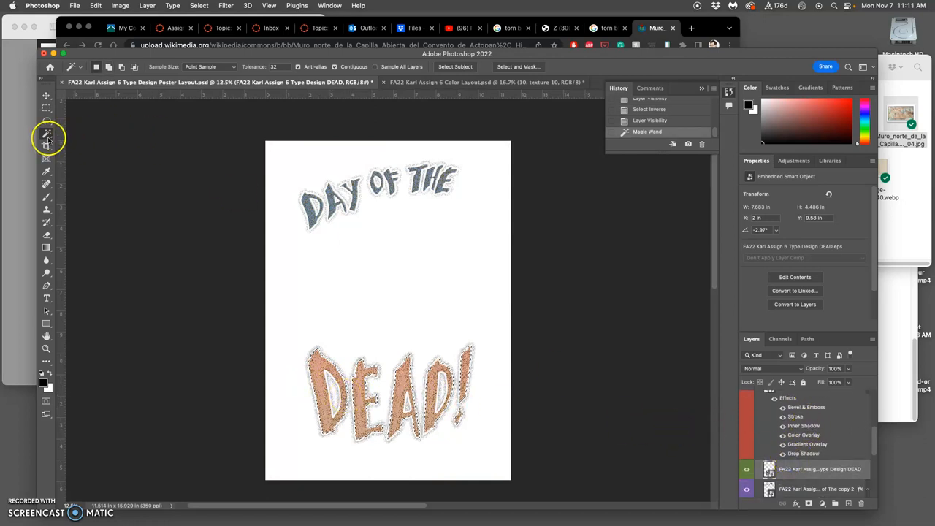
pyautogui.click(199, 6)
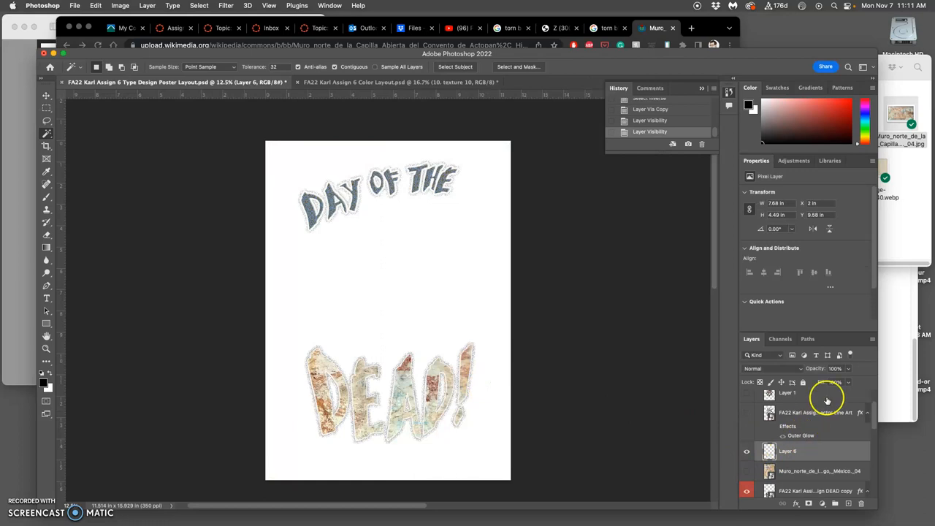
# Set Layer 6's DEAD texture to Lighter Color blending at 77% opacity
pyautogui.moveTo(848, 381); pyautogui.dragTo(826, 381)
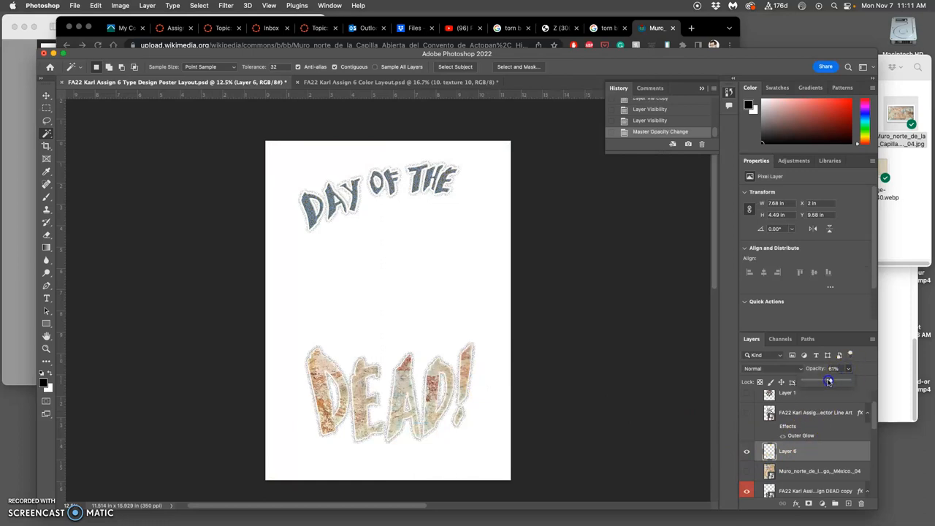
pyautogui.moveTo(828, 381); pyautogui.dragTo(838, 378)
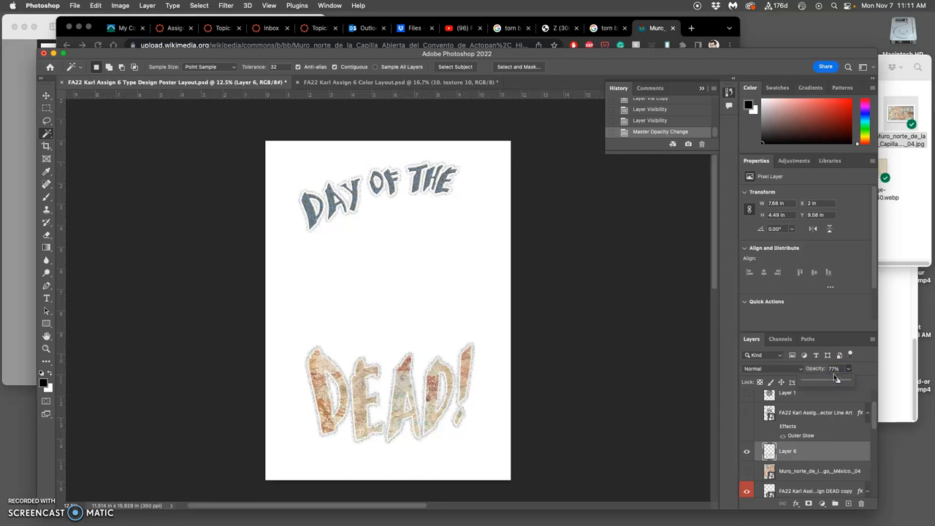
pyautogui.click(753, 368)
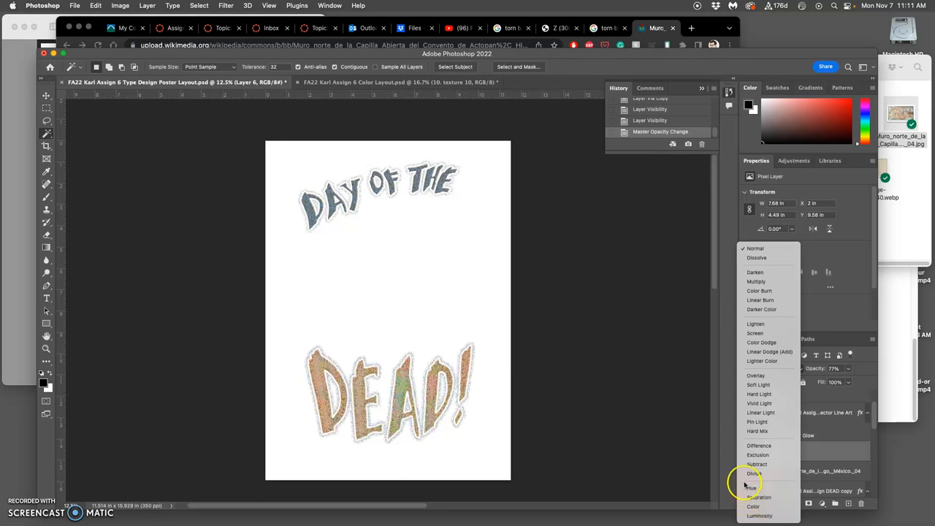
pyautogui.click(758, 455)
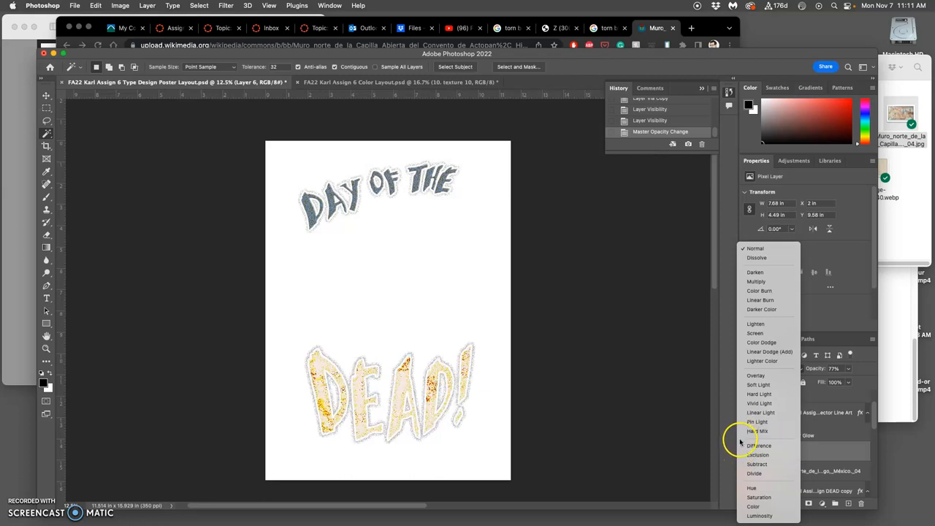
pyautogui.moveTo(758, 422)
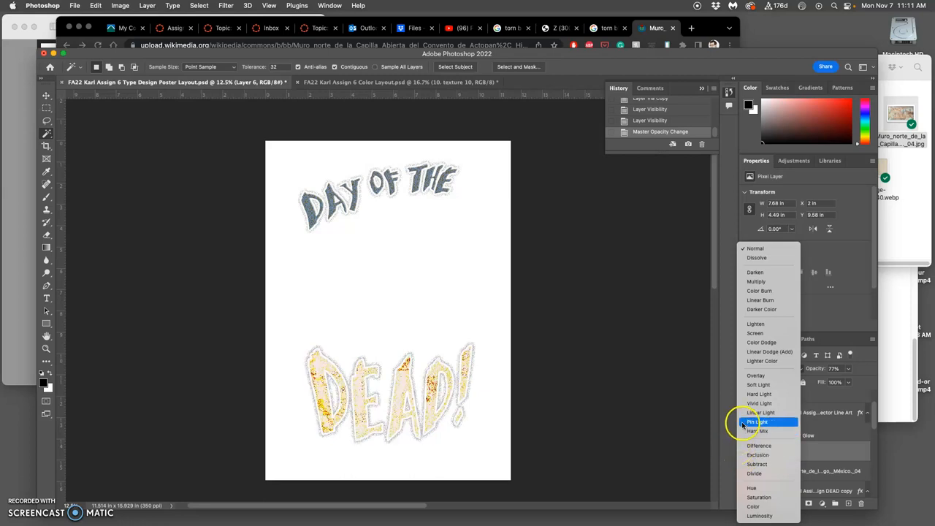
pyautogui.click(757, 385)
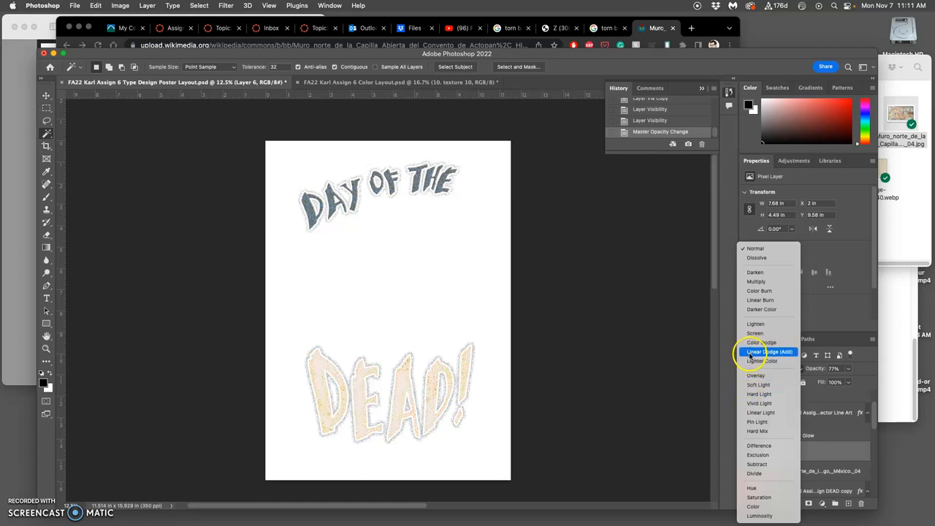
pyautogui.click(762, 360)
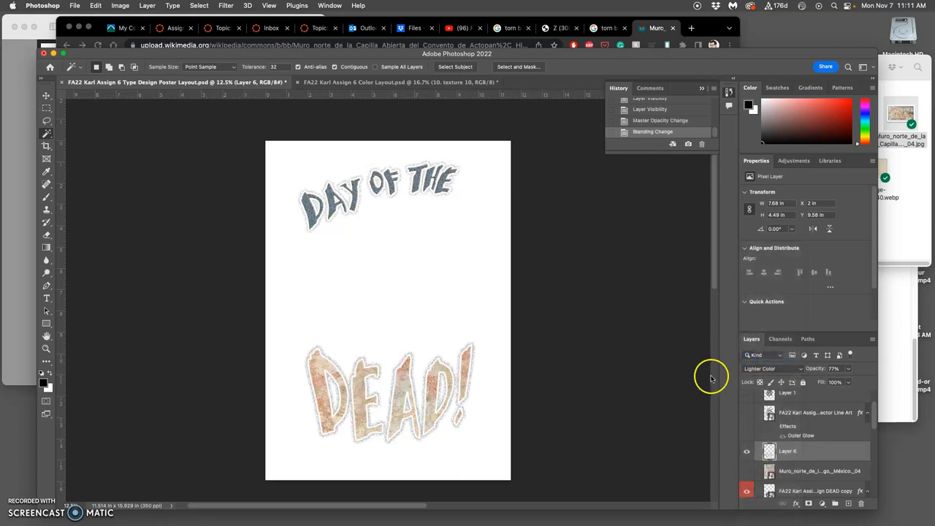
pyautogui.click(746, 451)
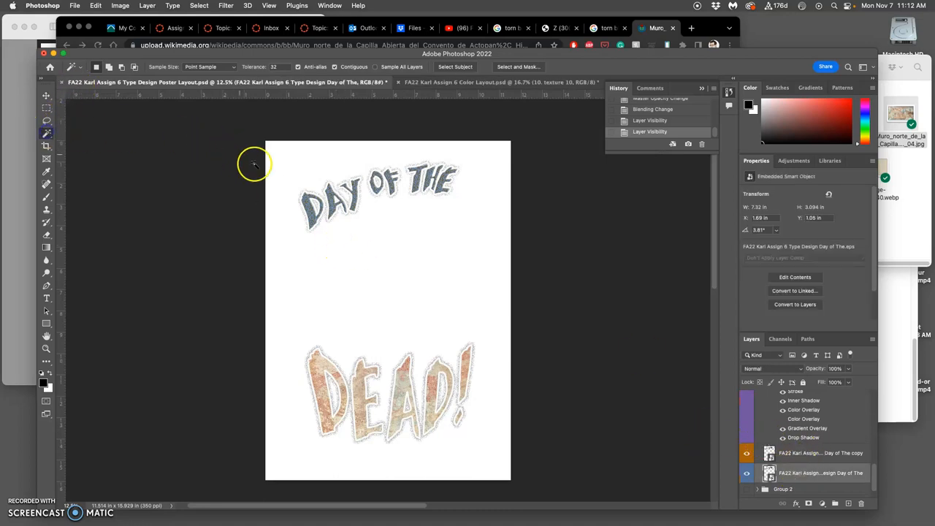
# Select Layer 7's DAY OF THE texture and lower its opacity to about 64%
pyautogui.click(325, 201)
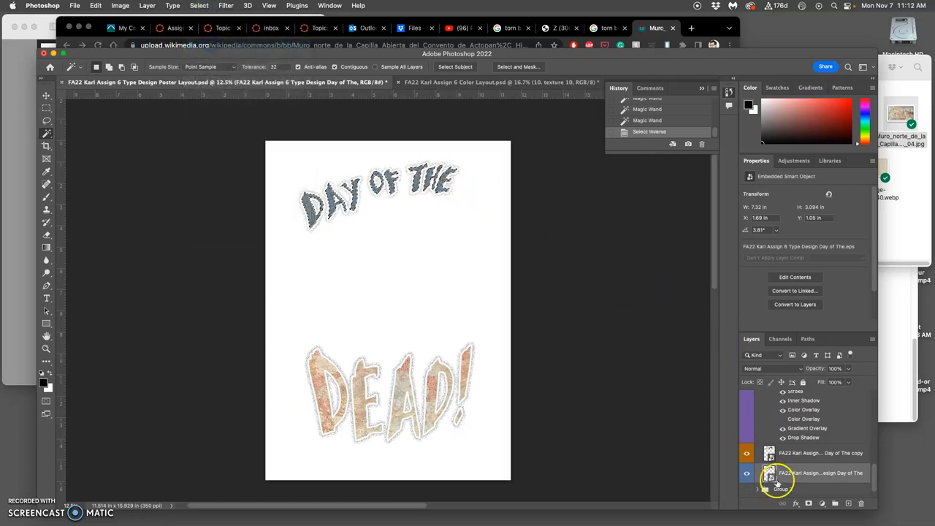
pyautogui.click(746, 453)
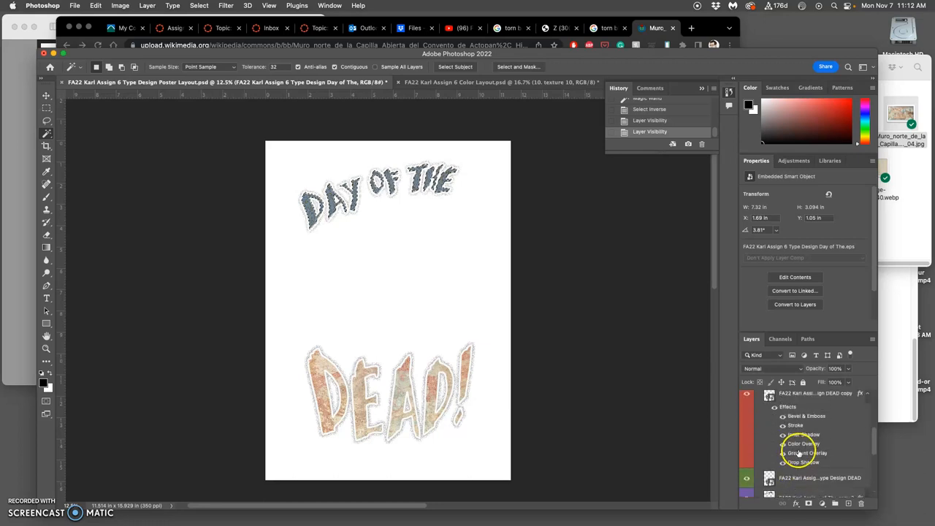
pyautogui.click(819, 439)
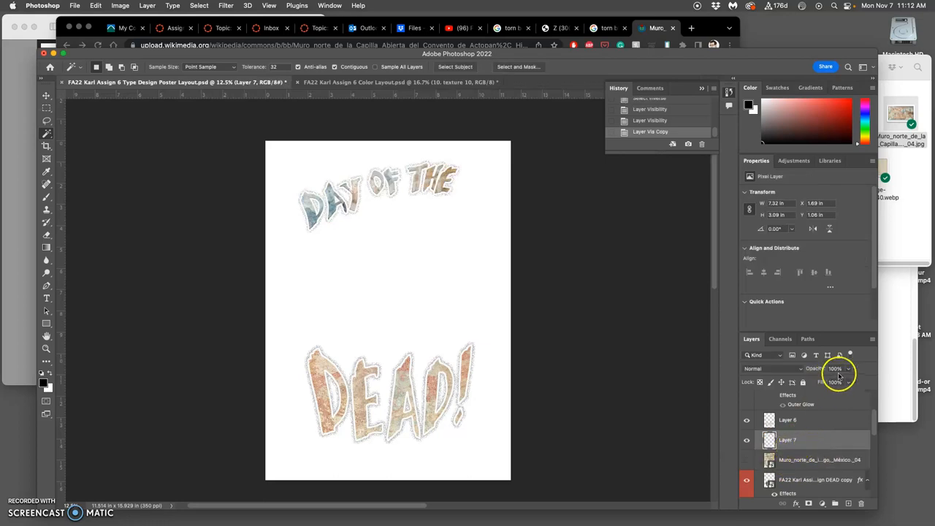
pyautogui.moveTo(850, 380); pyautogui.dragTo(833, 380)
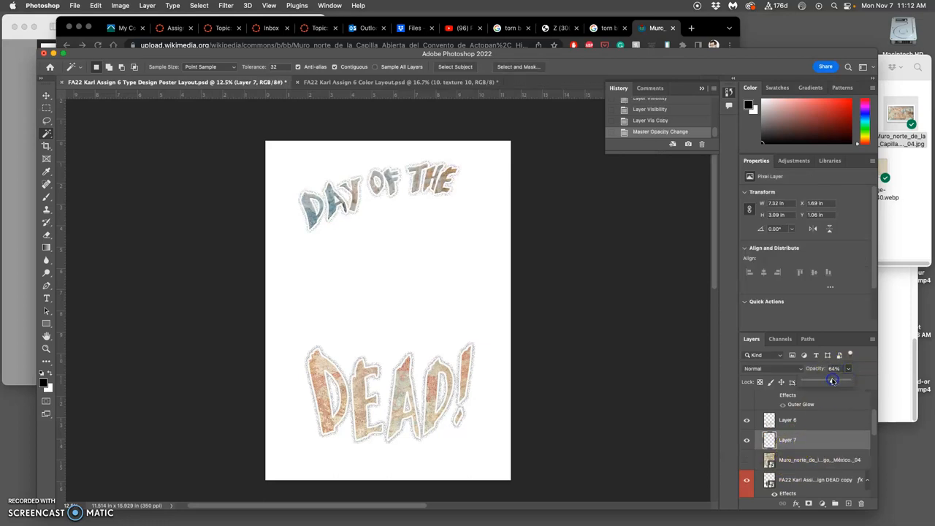
pyautogui.moveTo(833, 380); pyautogui.dragTo(829, 381)
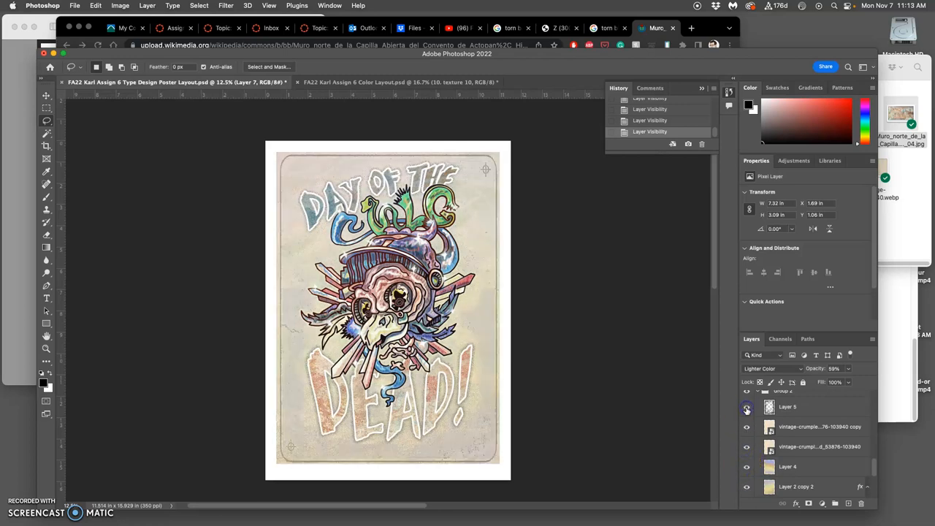
# Test other blend modes and opacities on Layer 5, reverting to Pin Light at 43%
pyautogui.click(747, 427)
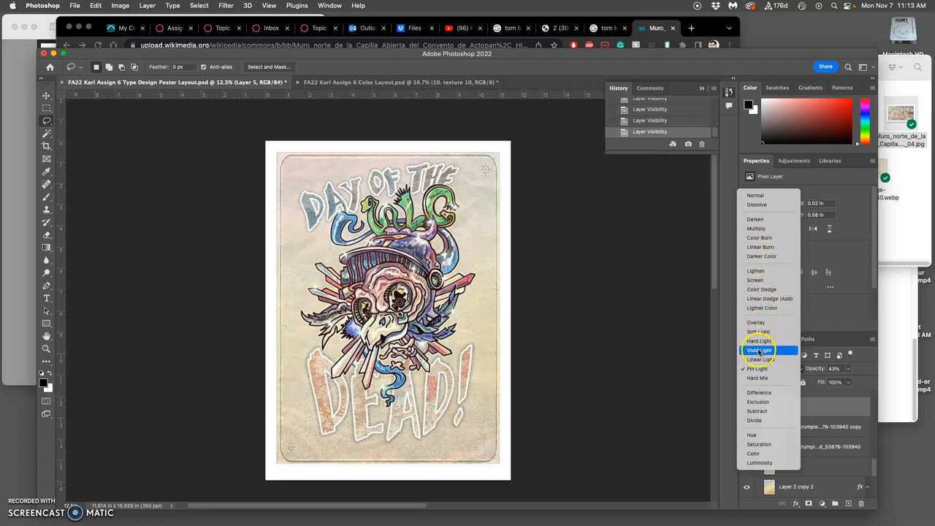
pyautogui.click(760, 341)
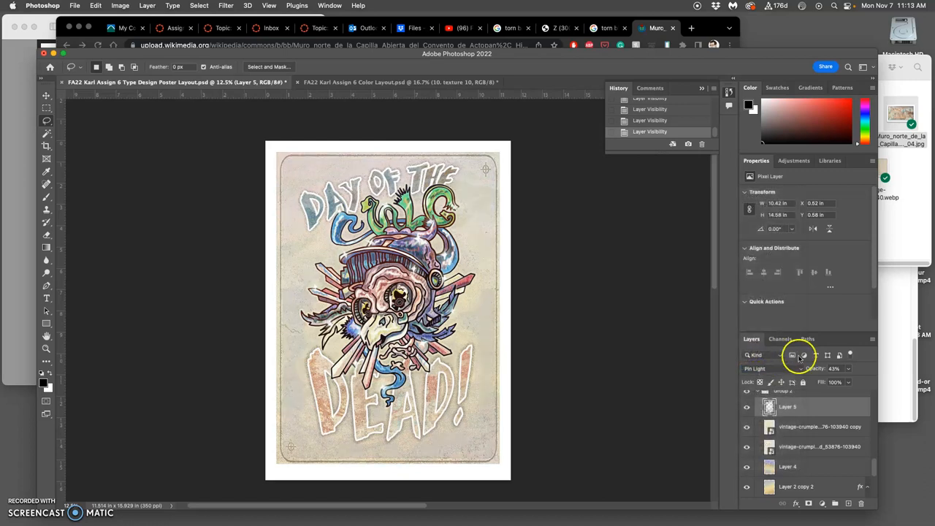
pyautogui.moveTo(834, 380); pyautogui.dragTo(853, 381)
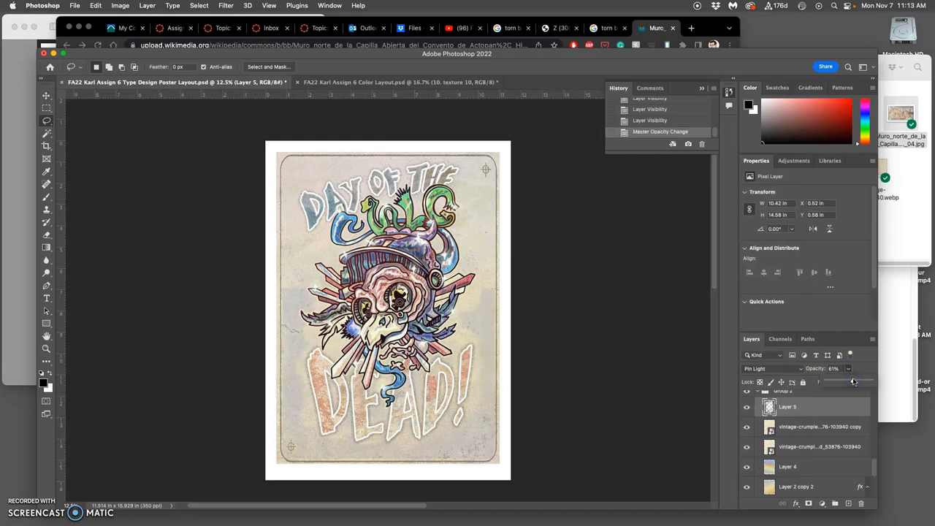
pyautogui.moveTo(853, 380); pyautogui.dragTo(850, 380)
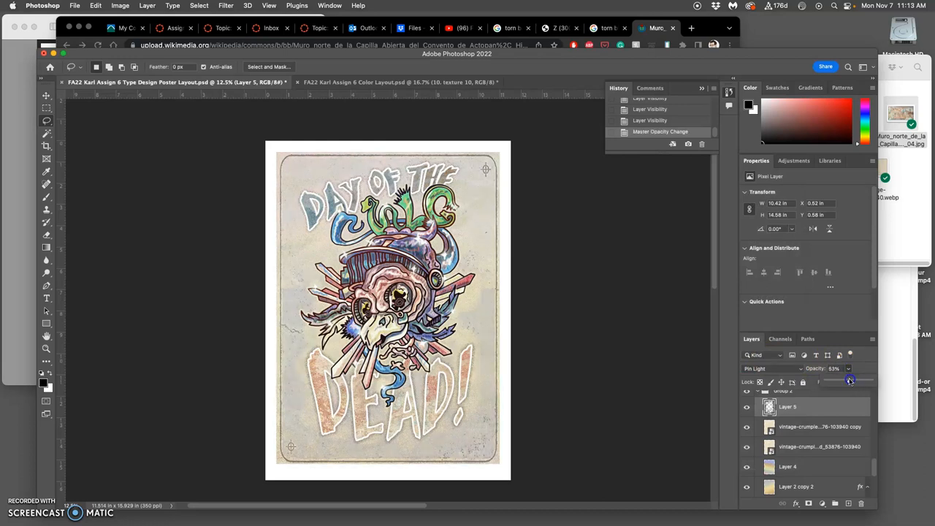
pyautogui.click(771, 369)
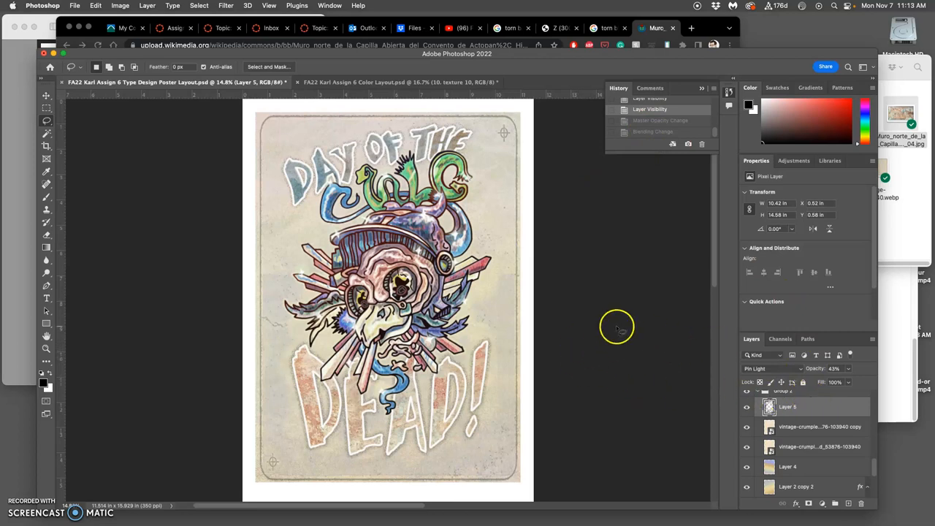
# Save the poster, then hide the crumpled-paper background group and skull illustration
pyautogui.press('cmd+s')
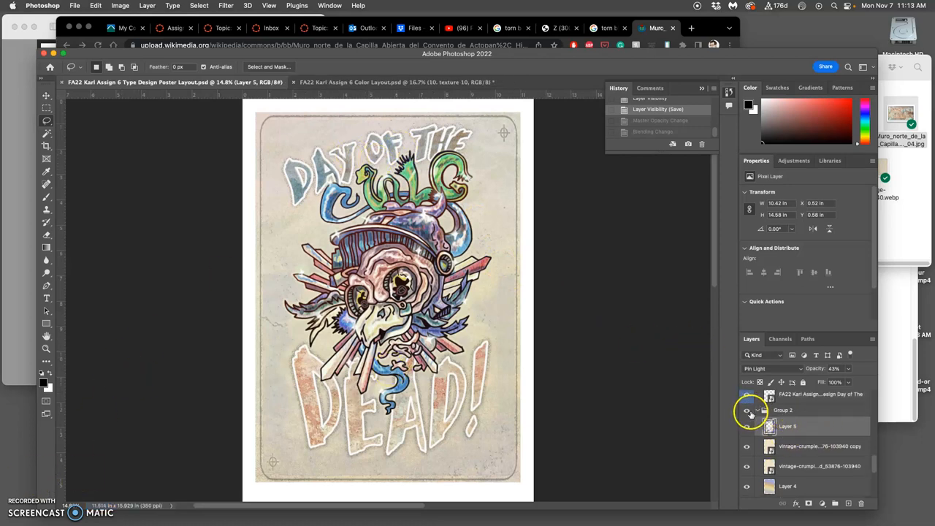
pyautogui.click(746, 398)
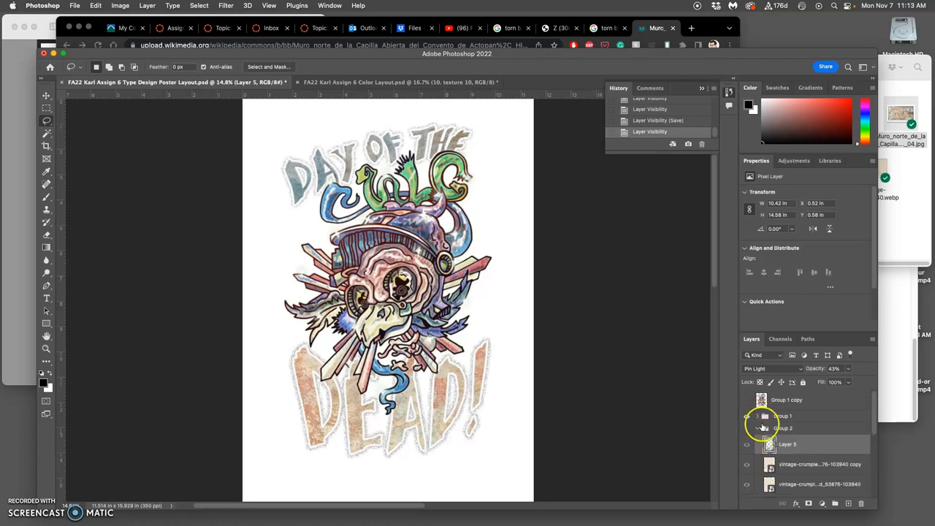
pyautogui.click(747, 416)
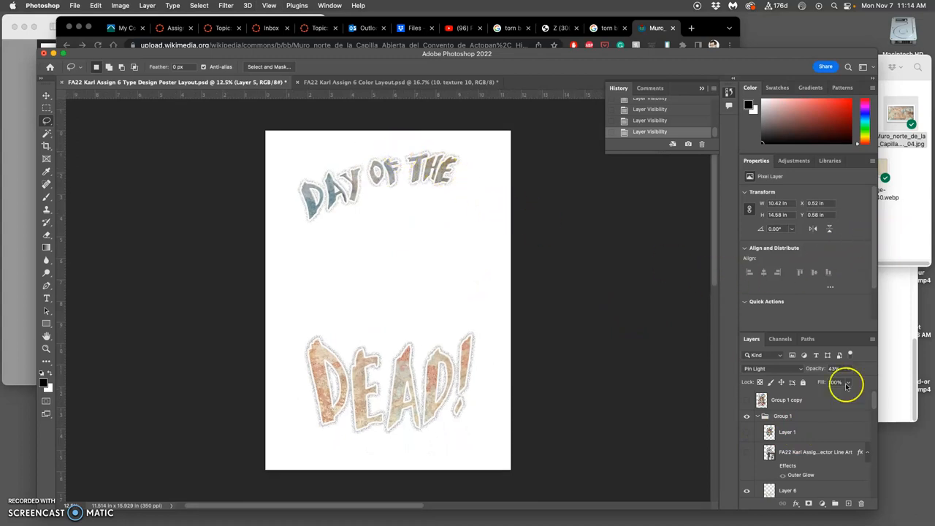
pyautogui.scroll(-3)
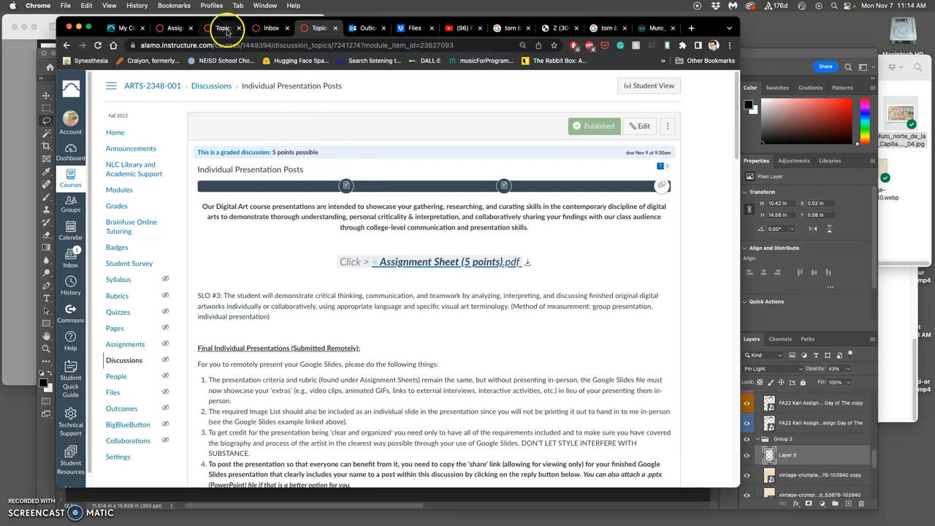
# Scroll through the Individual Presentation Posts discussion in Canvas
pyautogui.scroll(-3)
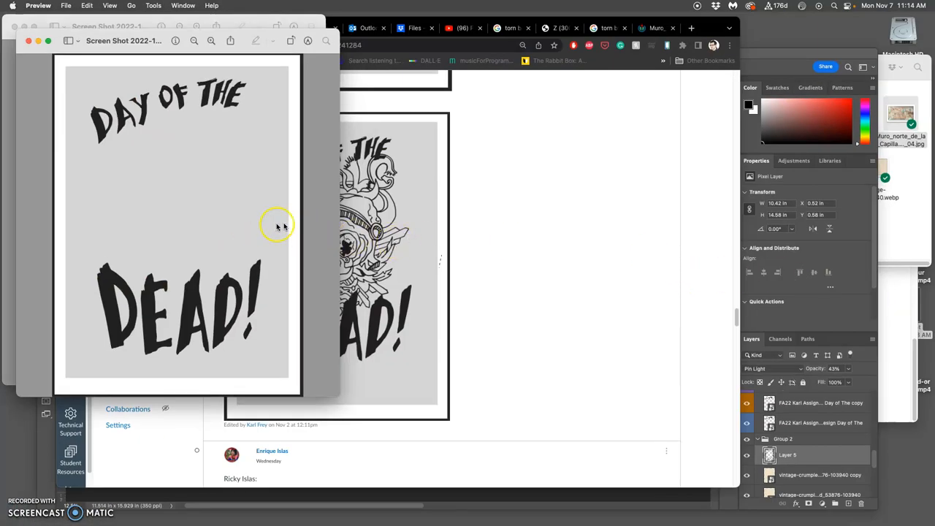
pyautogui.moveTo(793, 51)
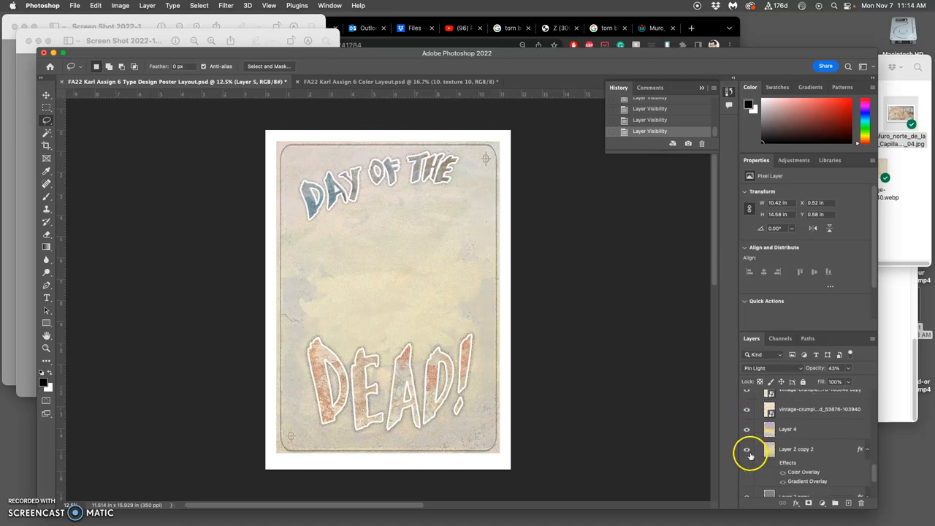
# Show Layer 2 copy 2's crumpled-paper background and Layer 1's illustration again
pyautogui.click(797, 419)
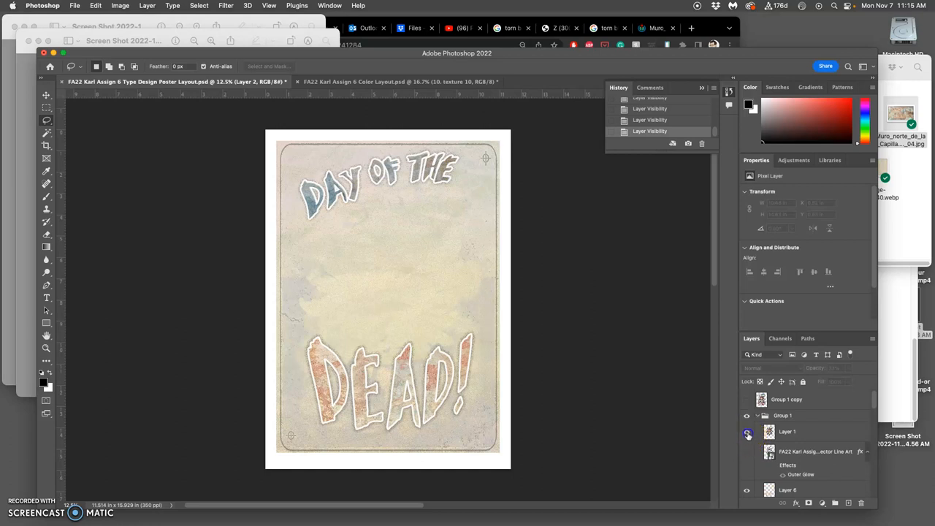
pyautogui.click(747, 451)
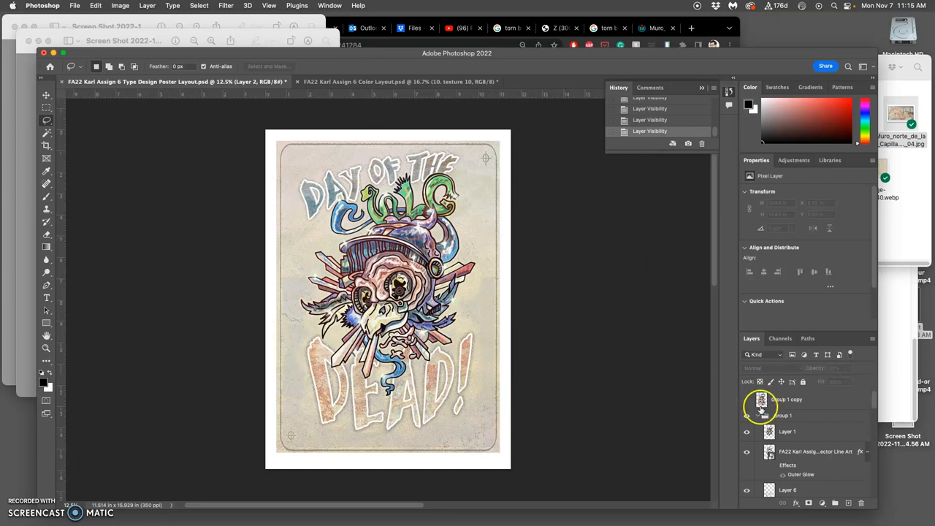
# Fade the solid red-and-blue Group 1 copy lettering to about 13% opacity, then hide it
pyautogui.click(746, 399)
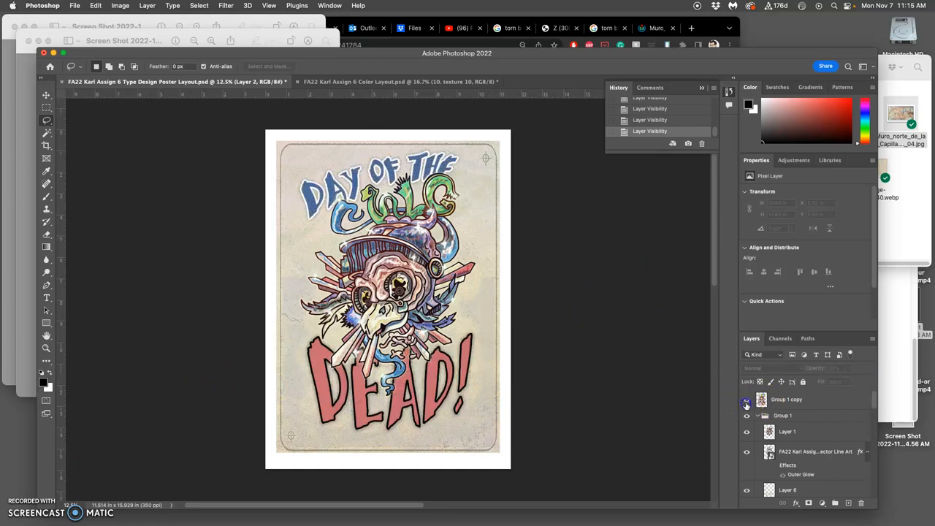
pyautogui.click(746, 399)
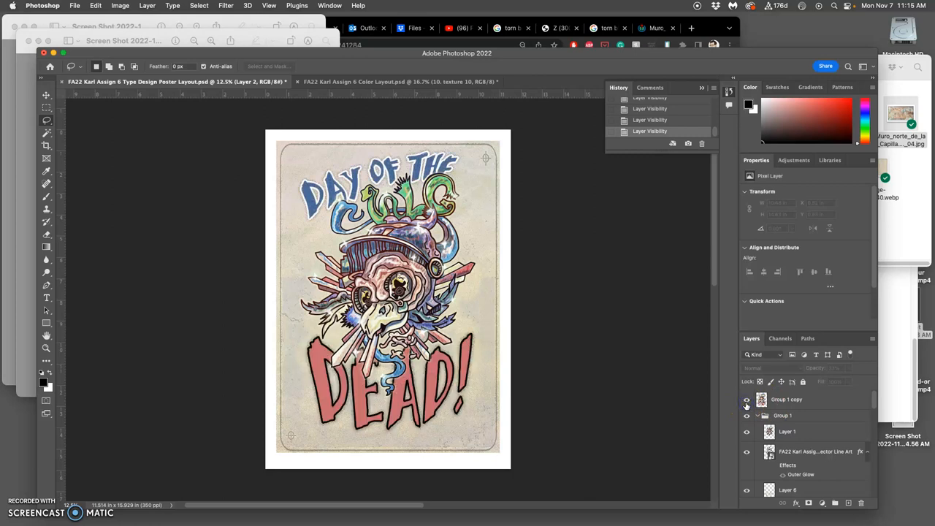
pyautogui.click(747, 400)
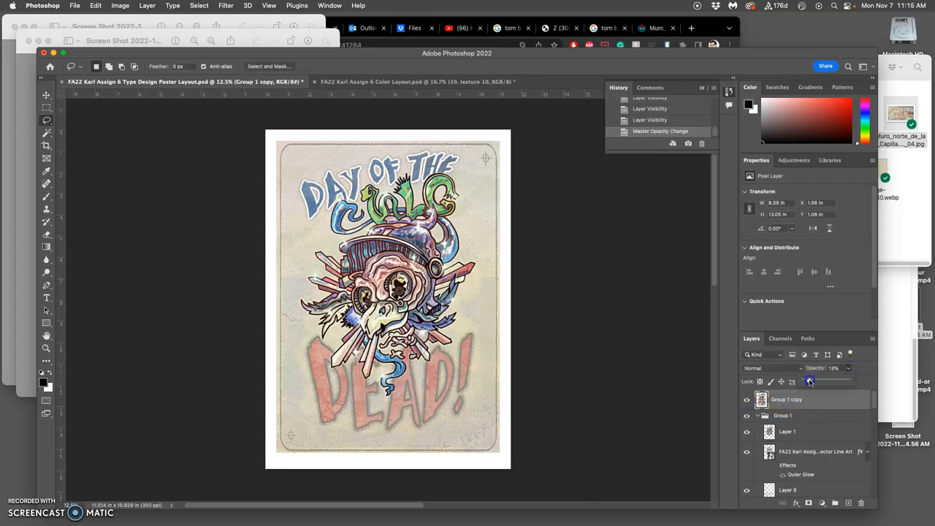
pyautogui.moveTo(840, 367); pyautogui.dragTo(826, 368)
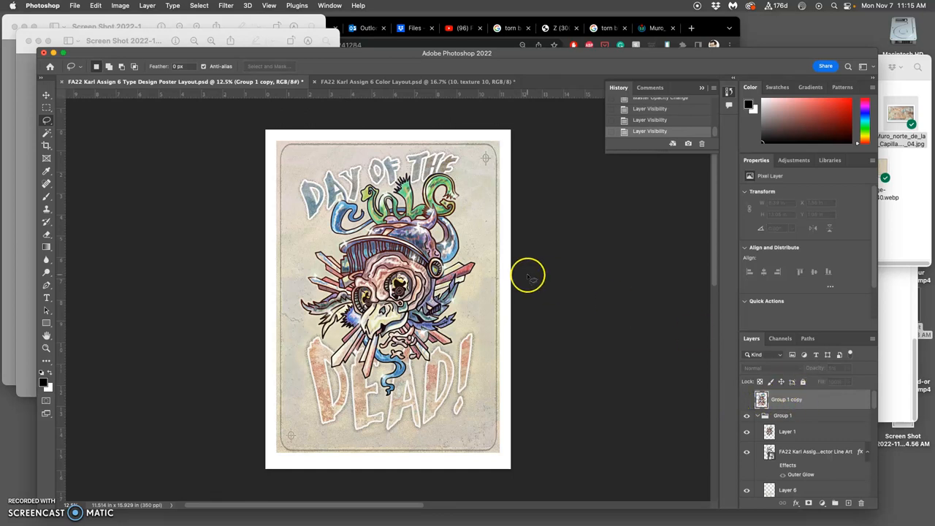
pyautogui.click(74, 5)
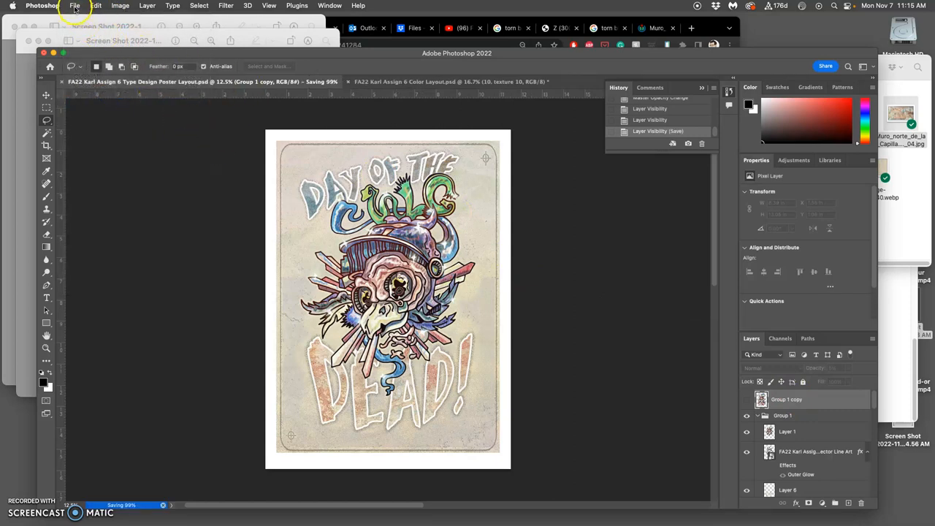
# Try File > Save a Copy of the poster and dismiss the background-save warning
pyautogui.click(74, 6)
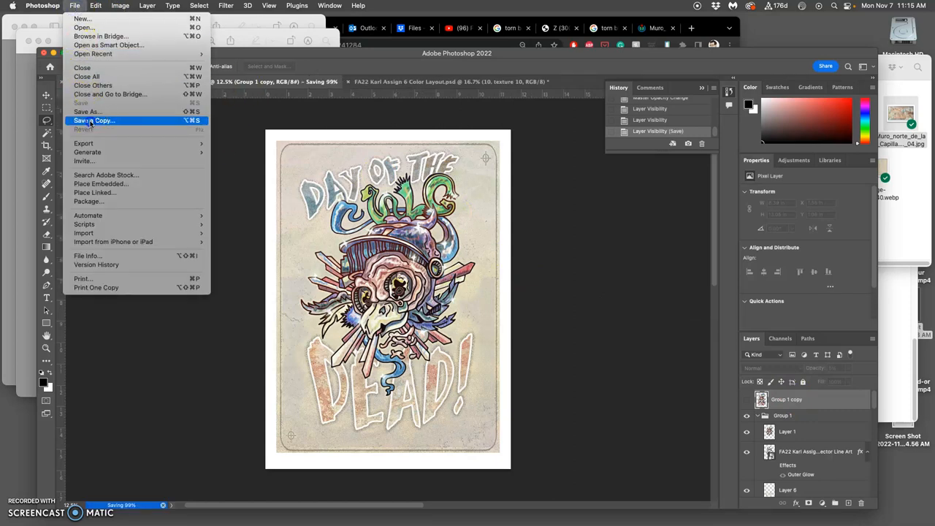
pyautogui.click(93, 121)
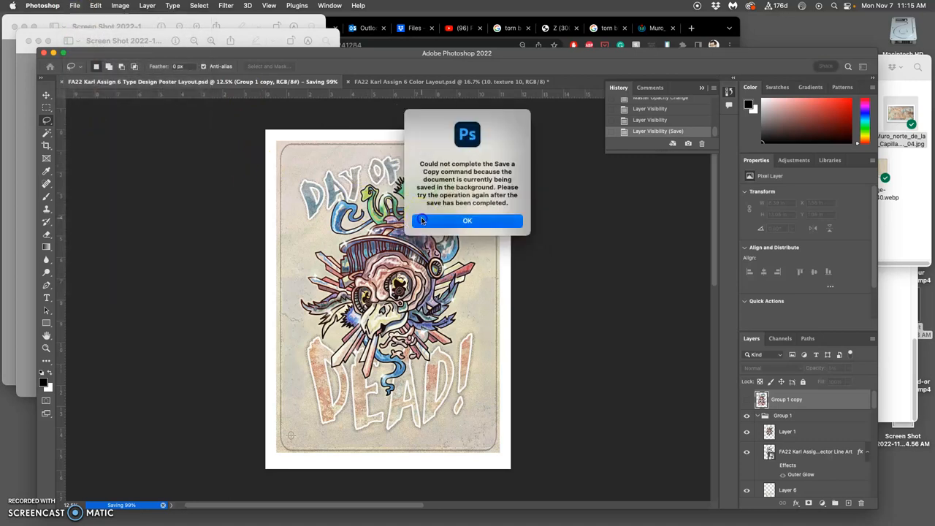
pyautogui.click(467, 220)
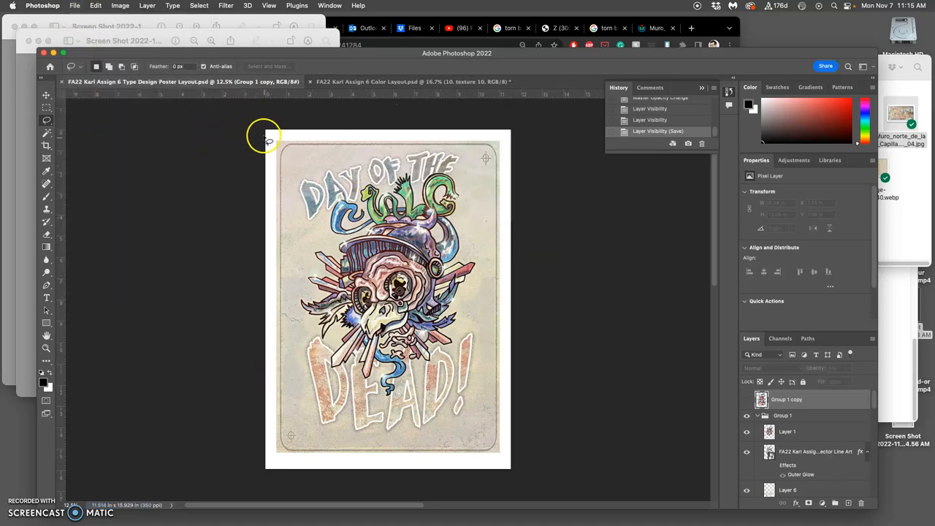